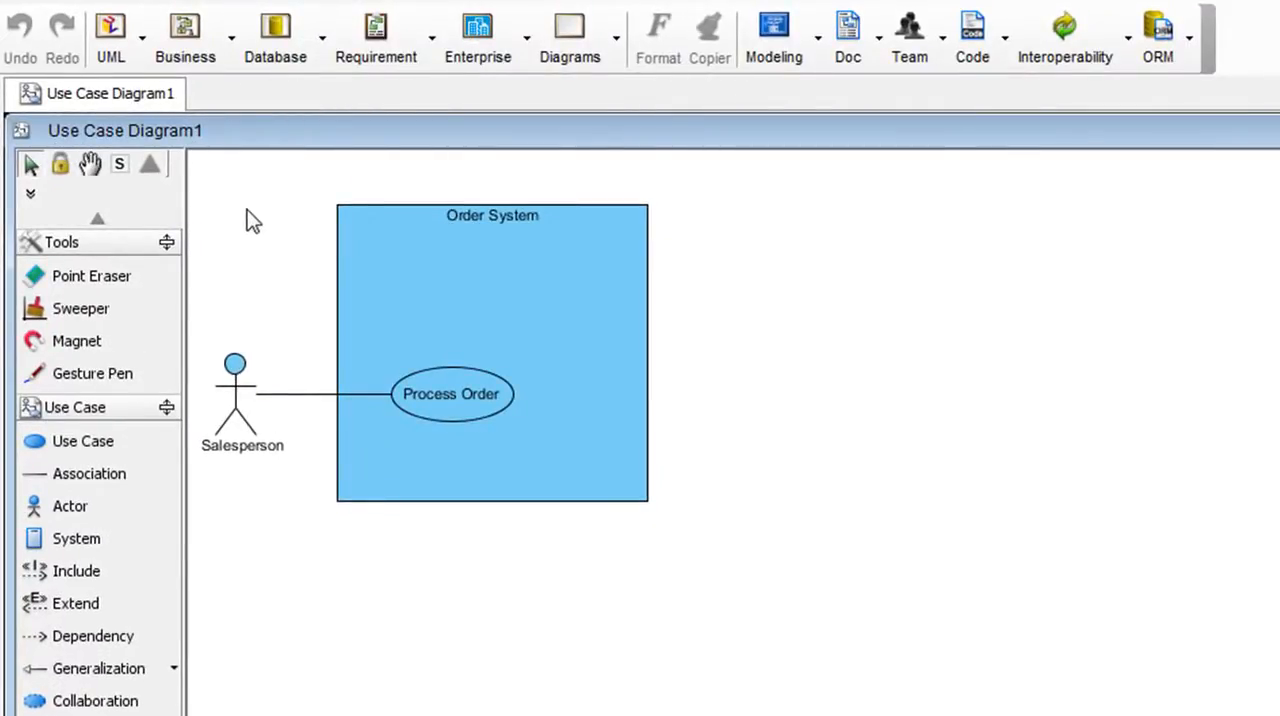
# Add a Process Order class diagram as a sub-diagram of the Process Order use case.
pyautogui.click(451, 393)
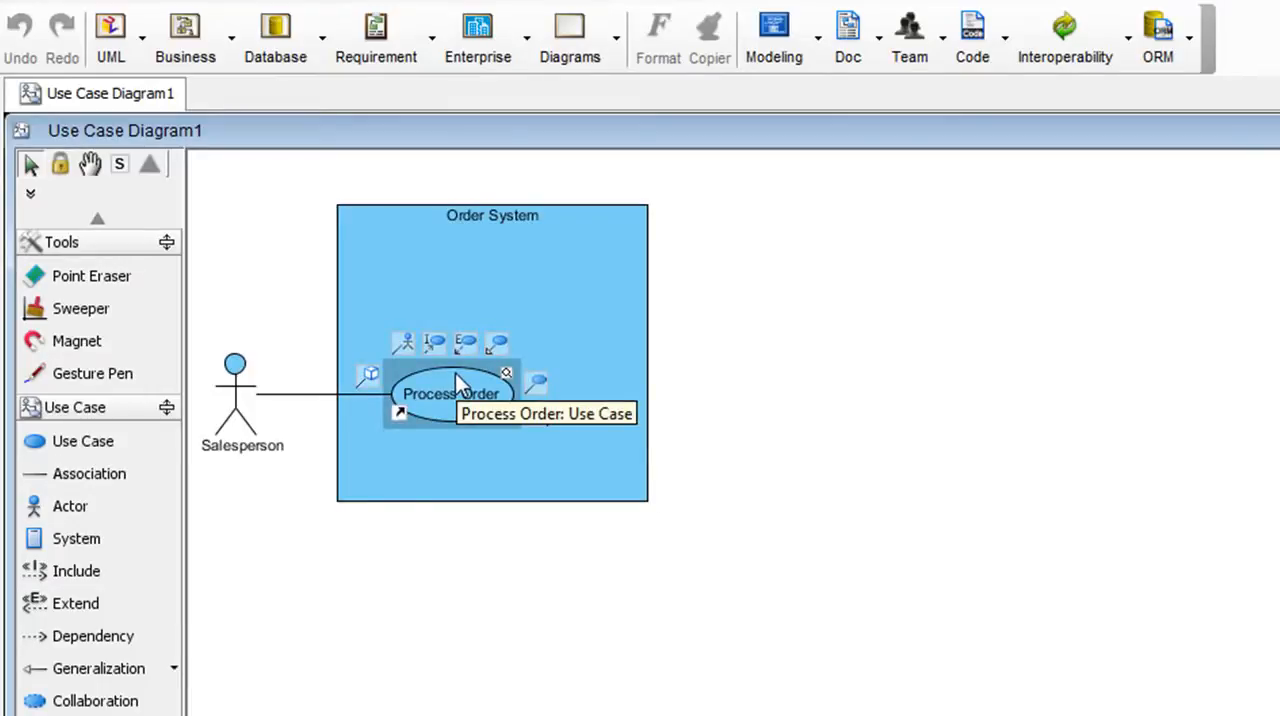
pyautogui.click(451, 393)
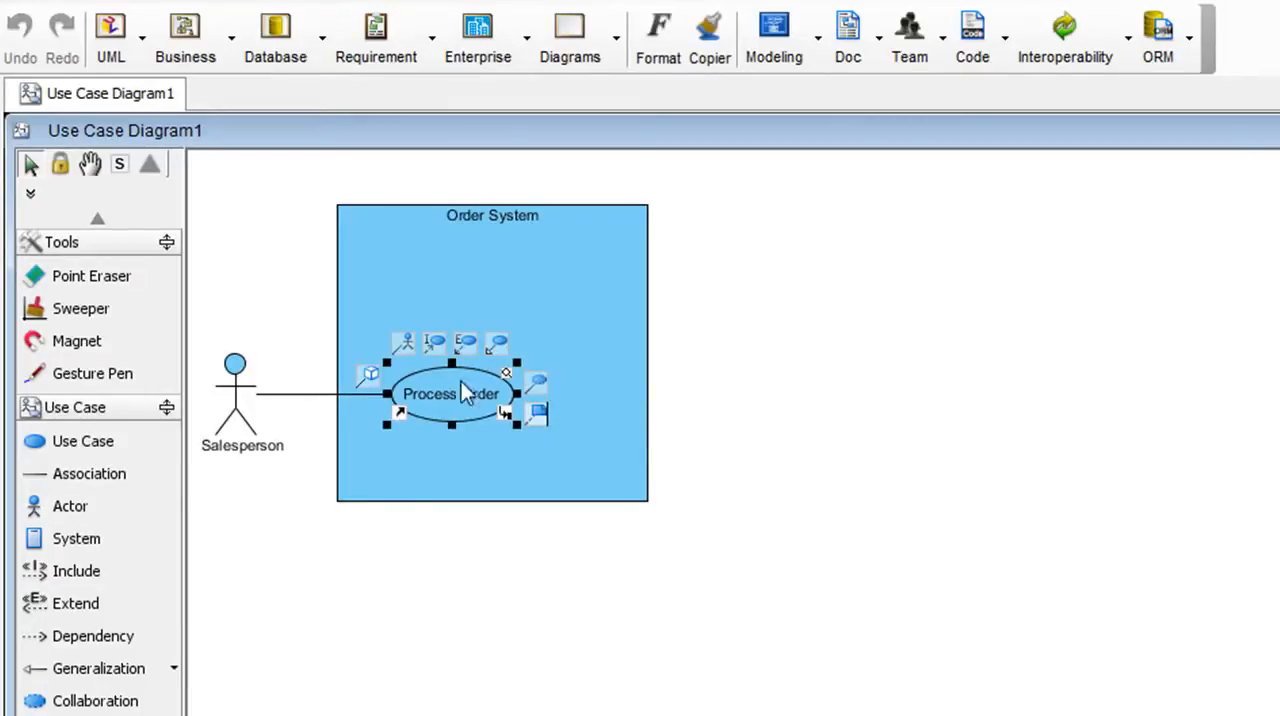
pyautogui.moveTo(505, 413)
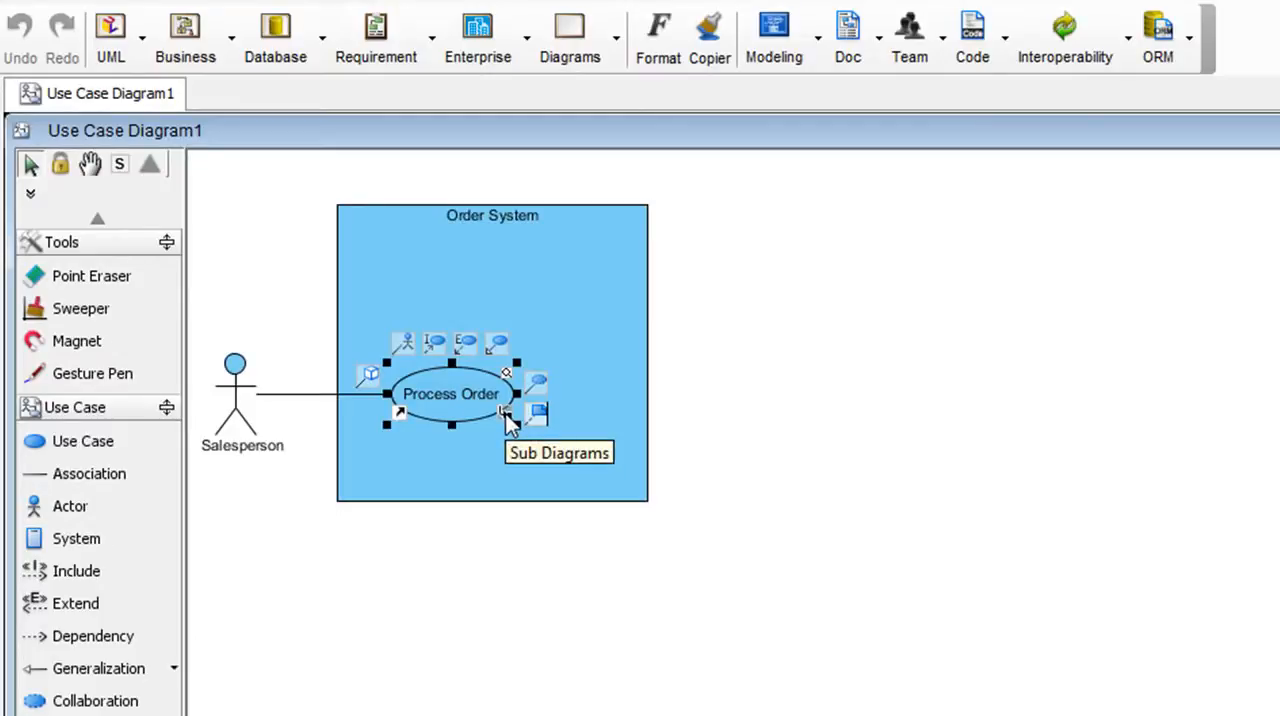
pyautogui.click(537, 413)
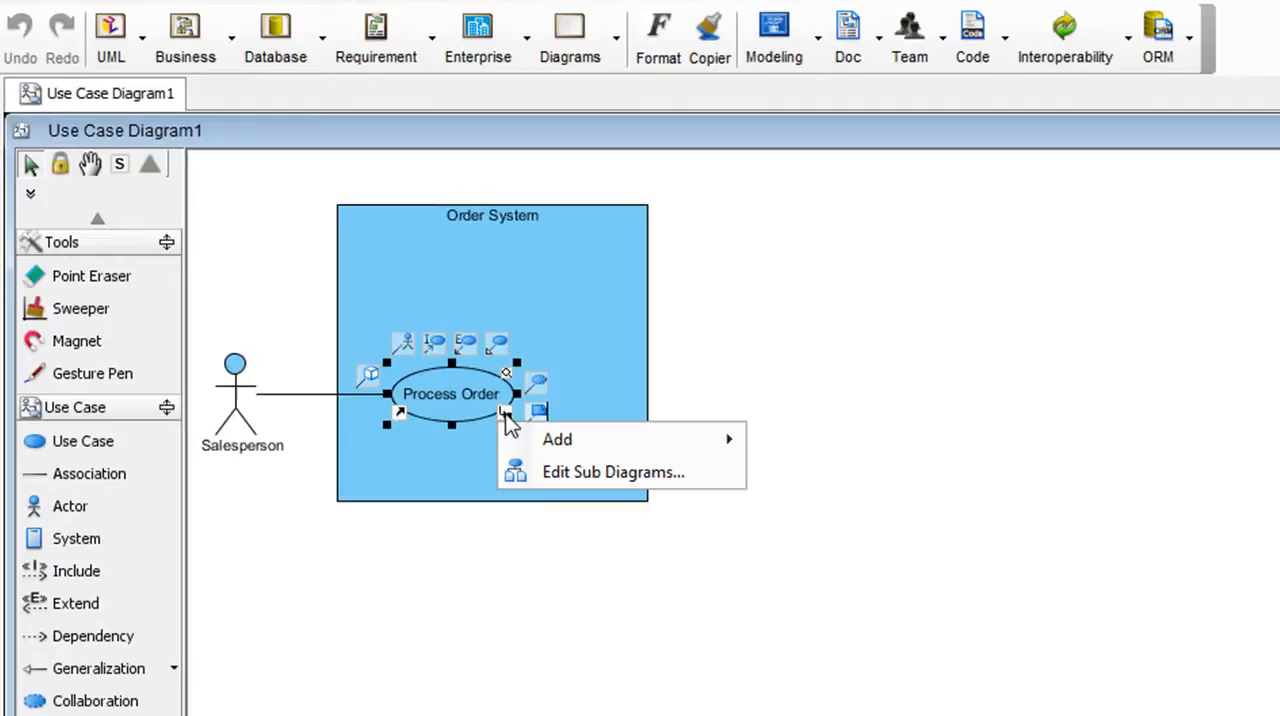
pyautogui.moveTo(557, 439)
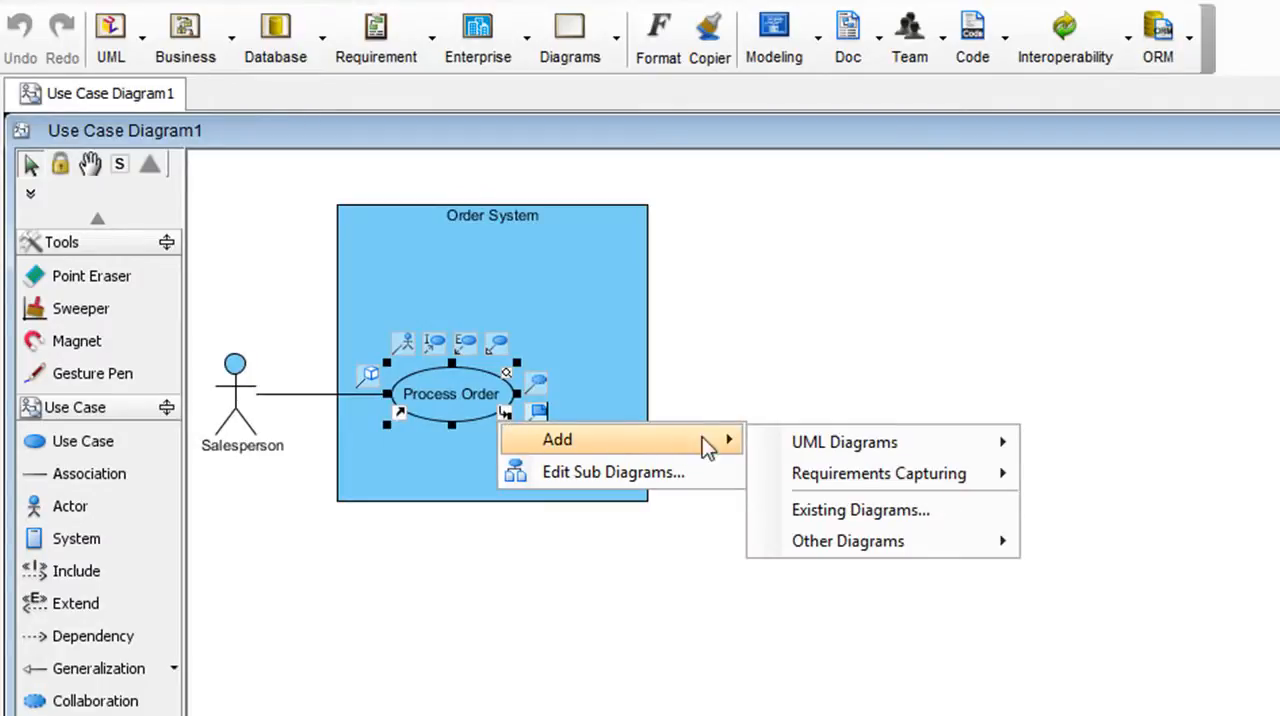
pyautogui.click(847, 541)
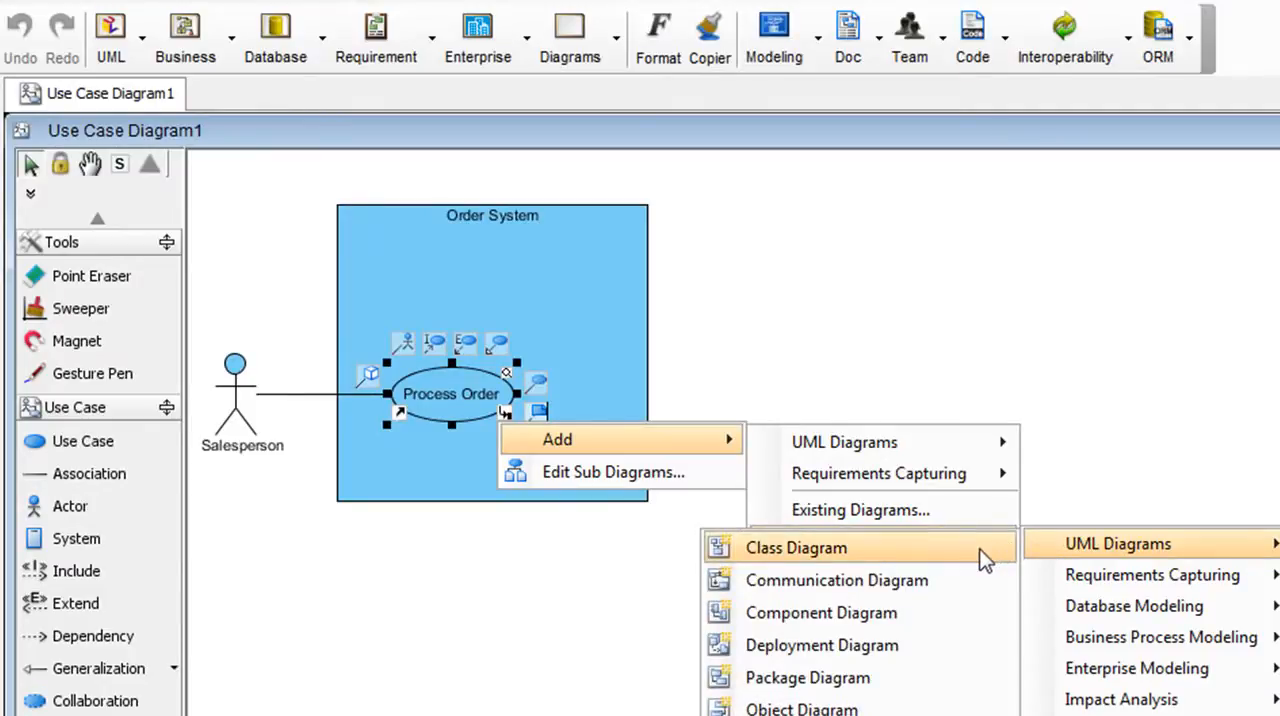
pyautogui.click(796, 547)
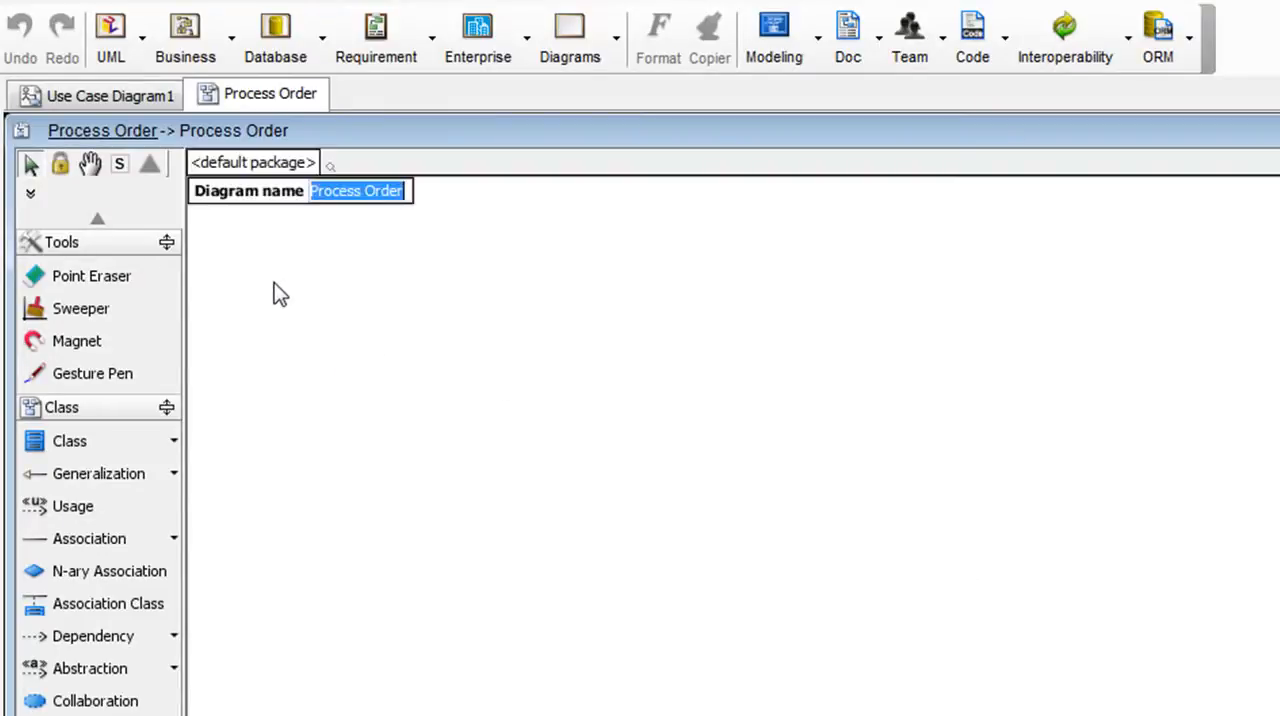
pyautogui.moveTo(370, 224)
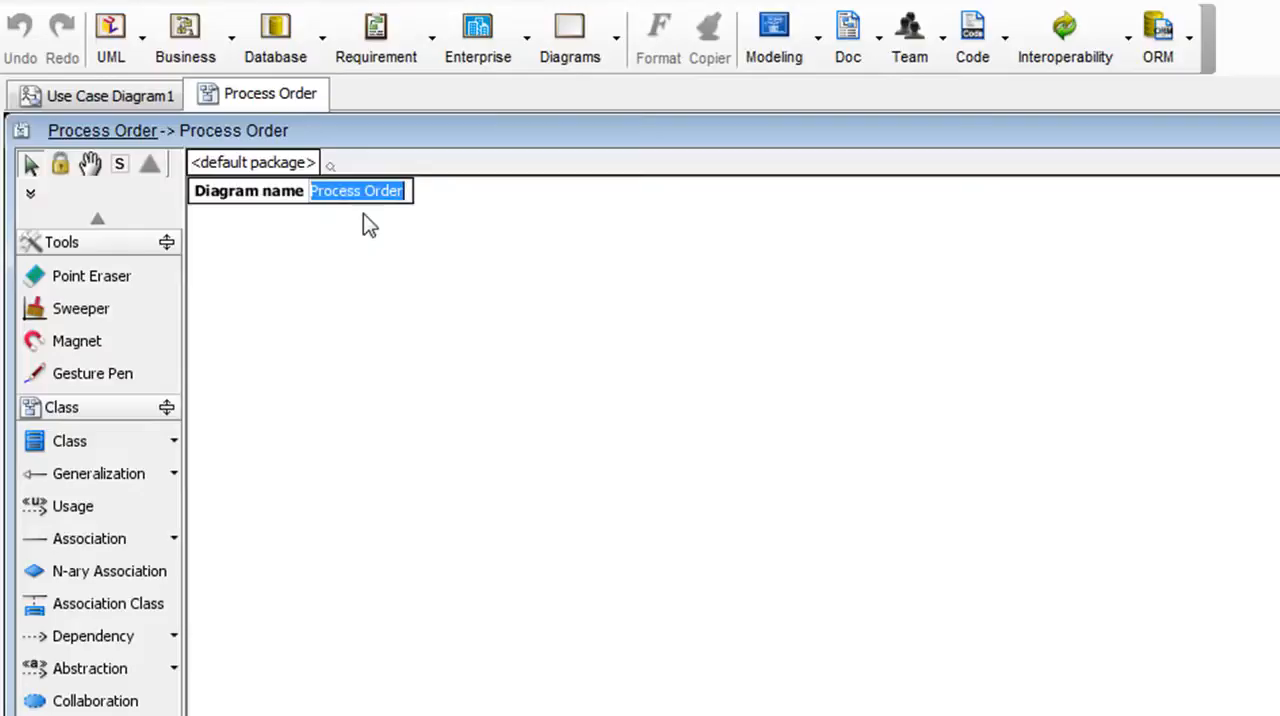
pyautogui.moveTo(322, 220)
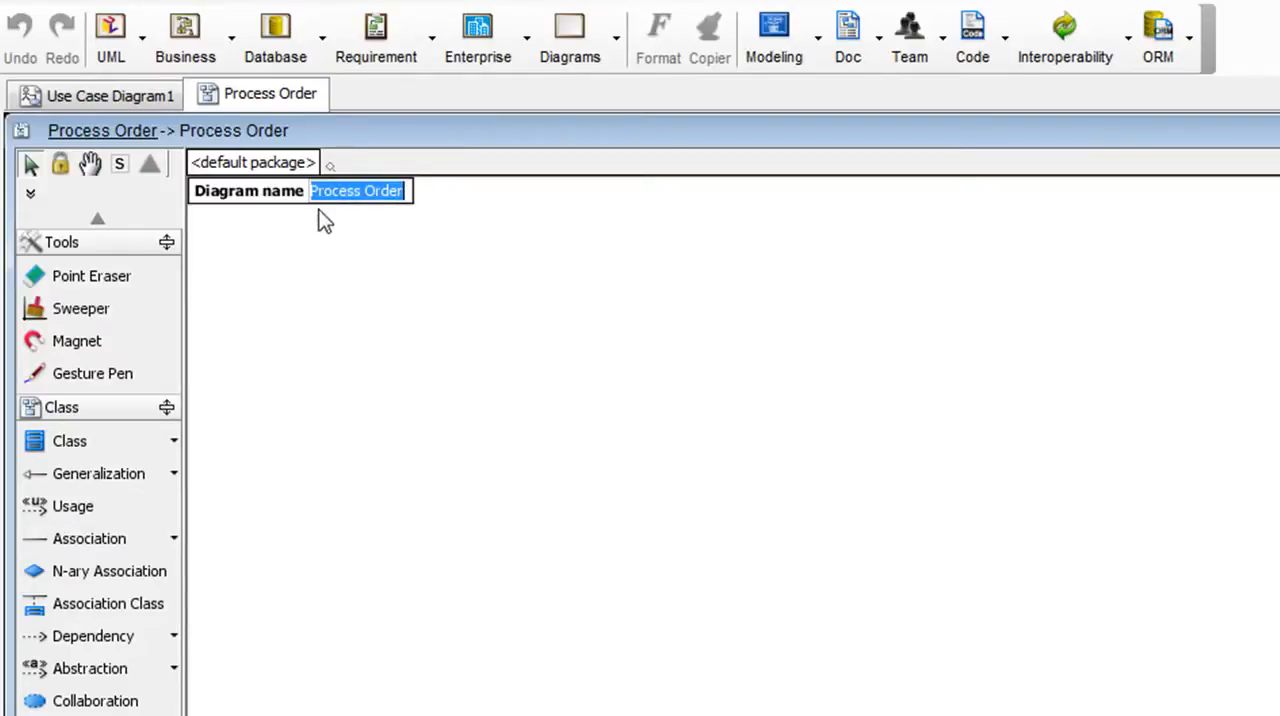
pyautogui.moveTo(390, 222)
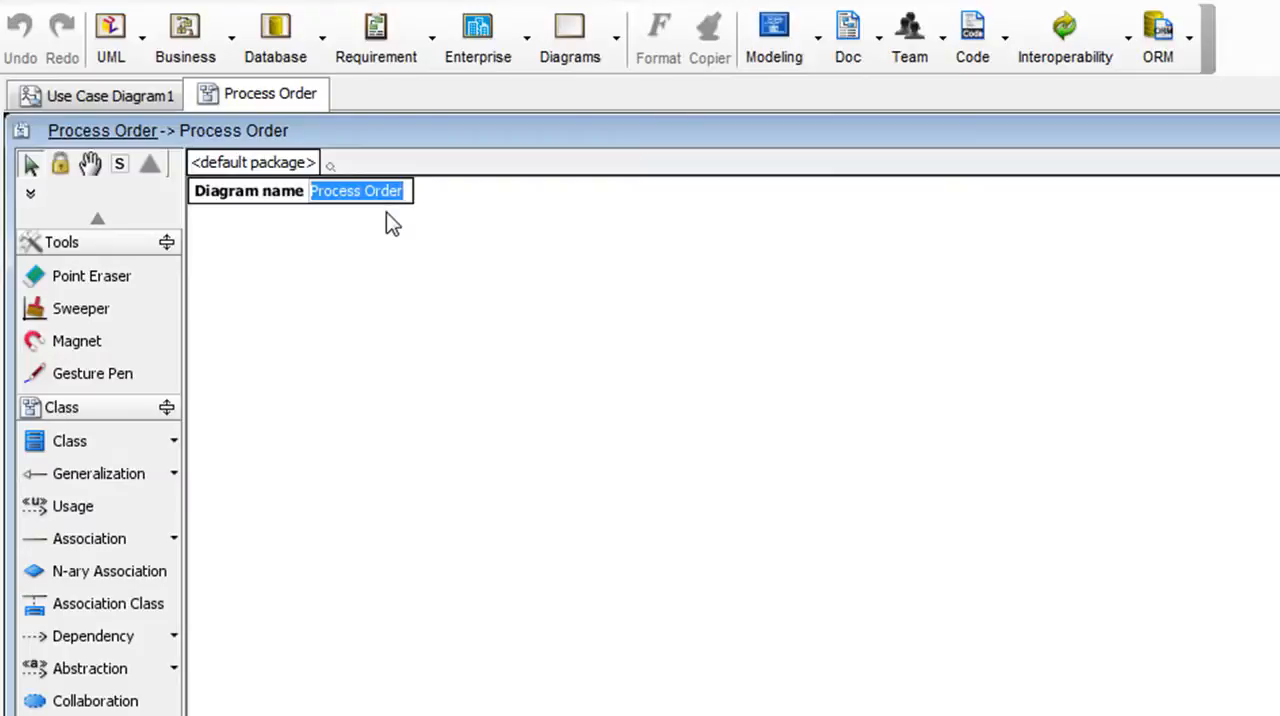
pyautogui.moveTo(380, 222)
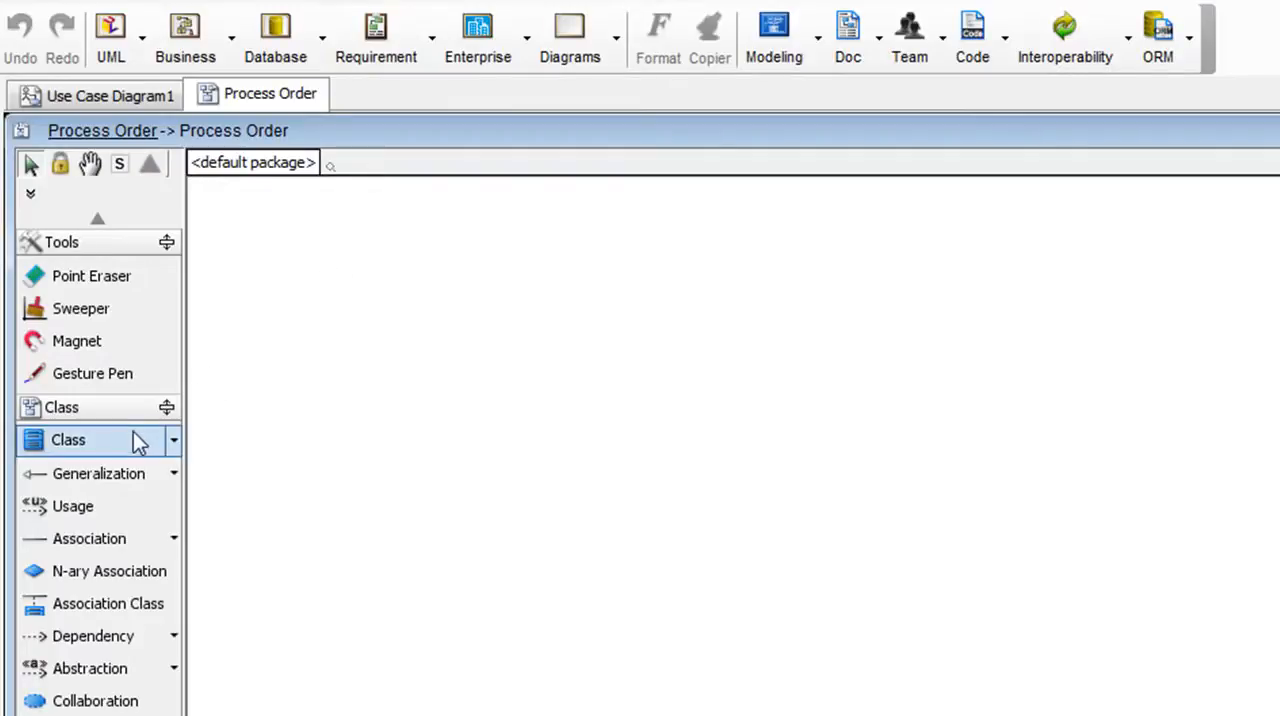
pyautogui.moveTo(135, 440)
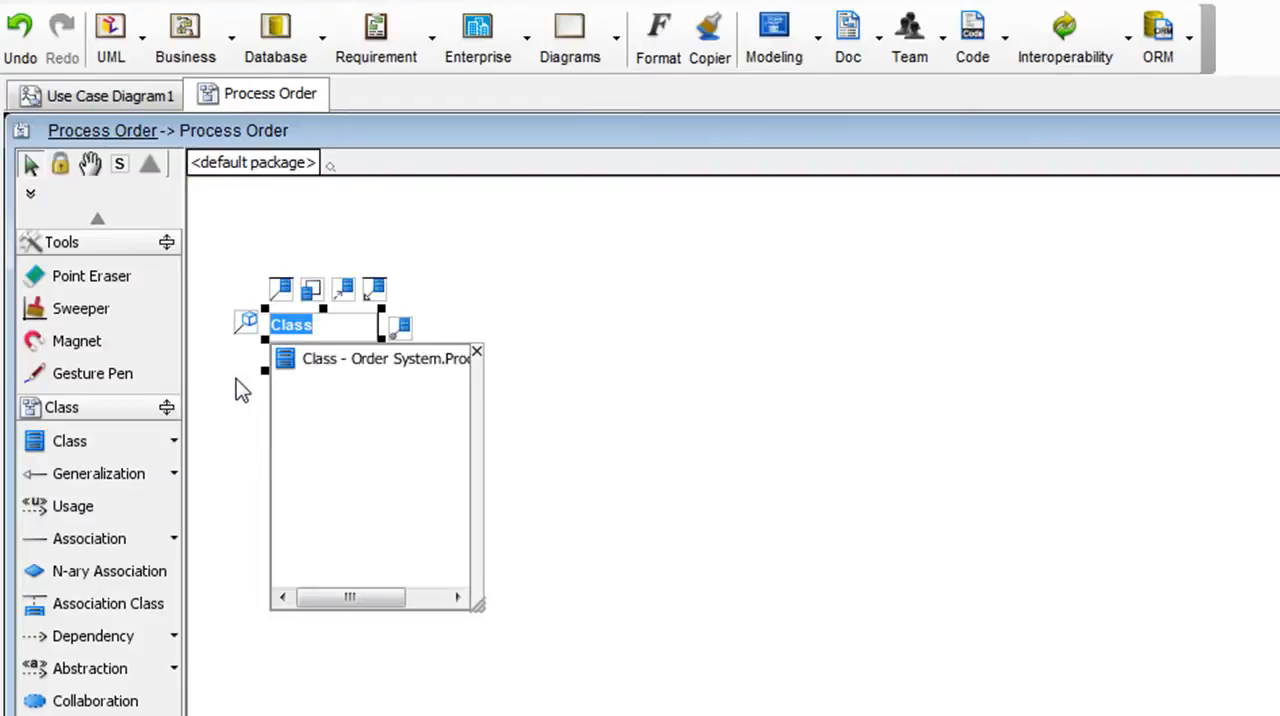
# Name the new class Customer and give it the attributes name, address and tel.
pyautogui.write('Customer')
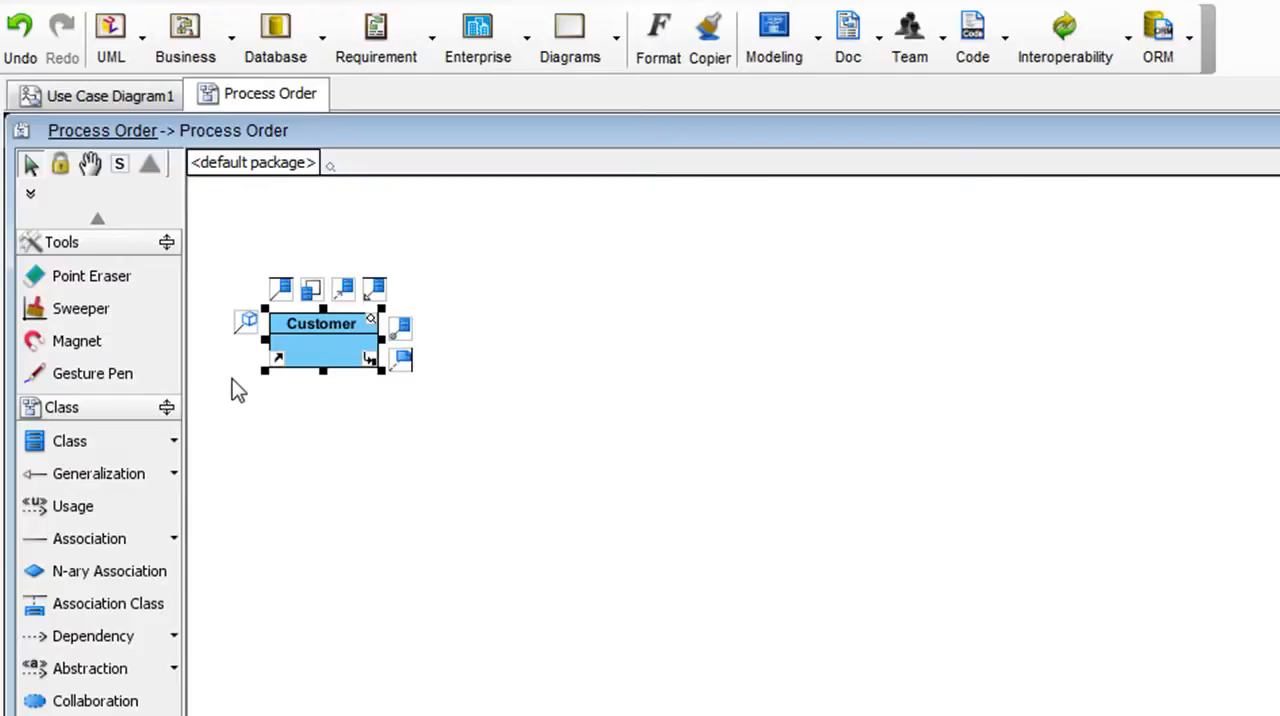
pyautogui.moveTo(298, 352)
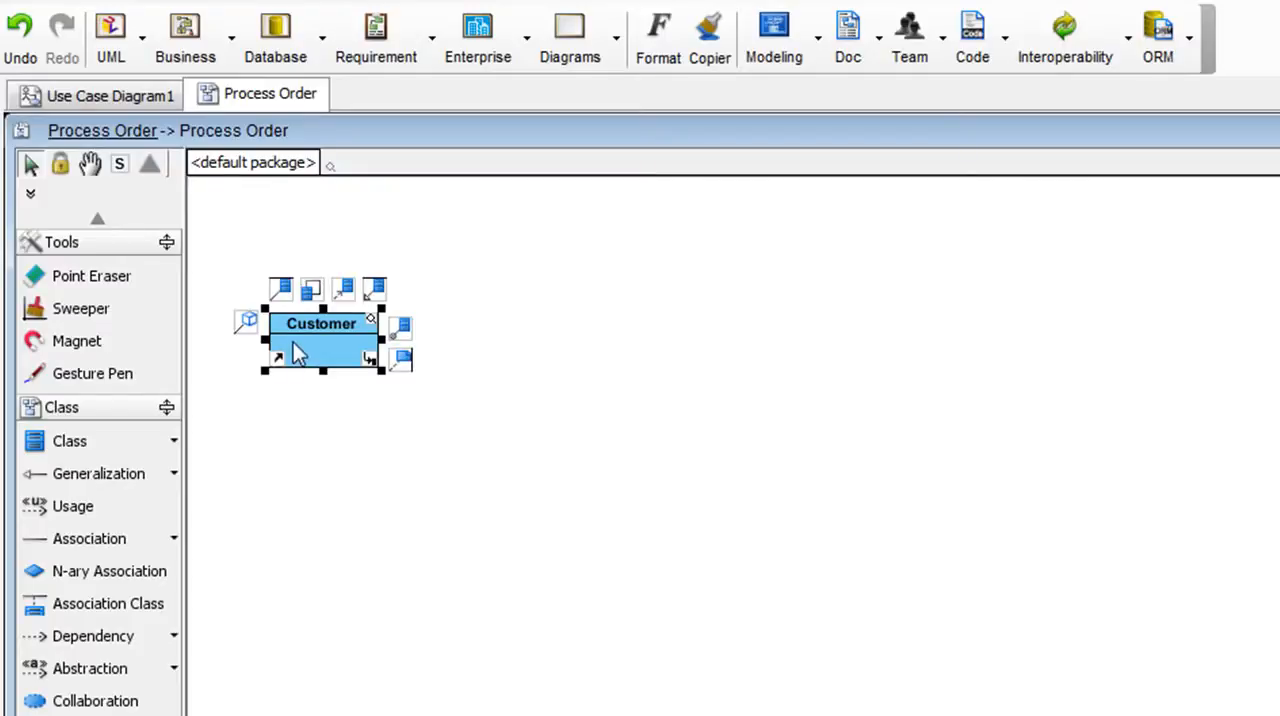
pyautogui.rightClick(320, 340)
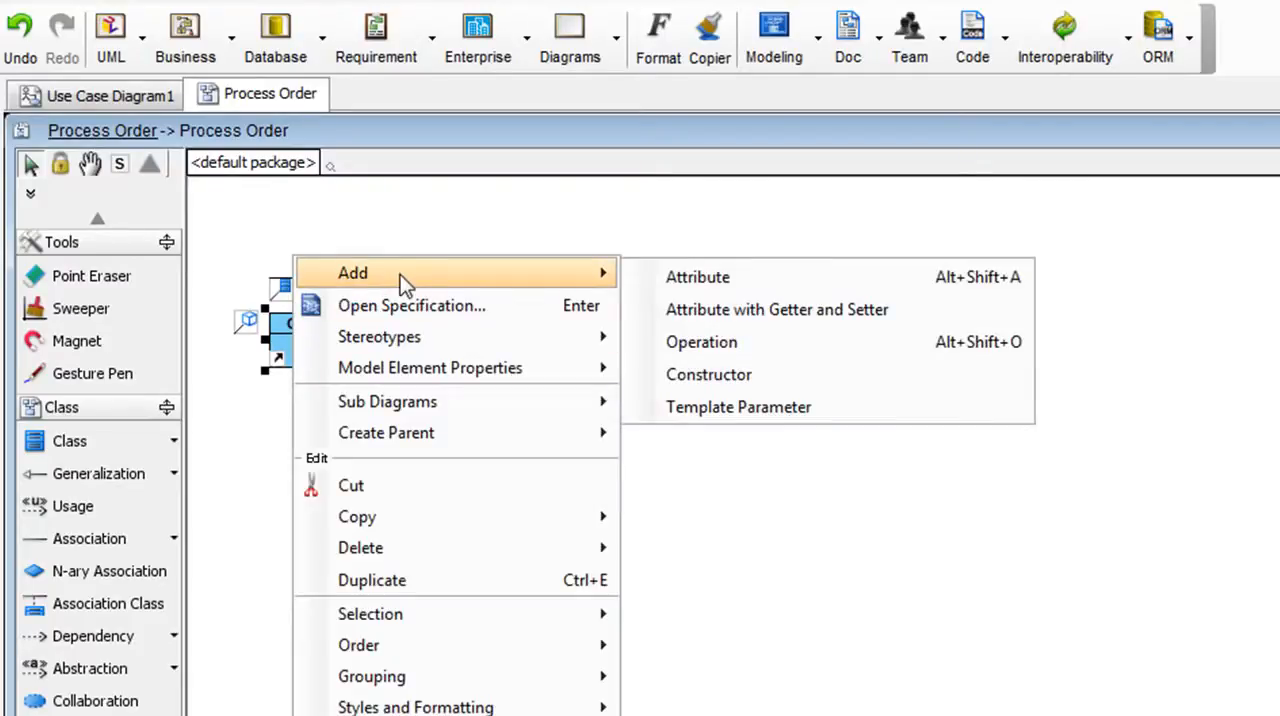
pyautogui.click(697, 277)
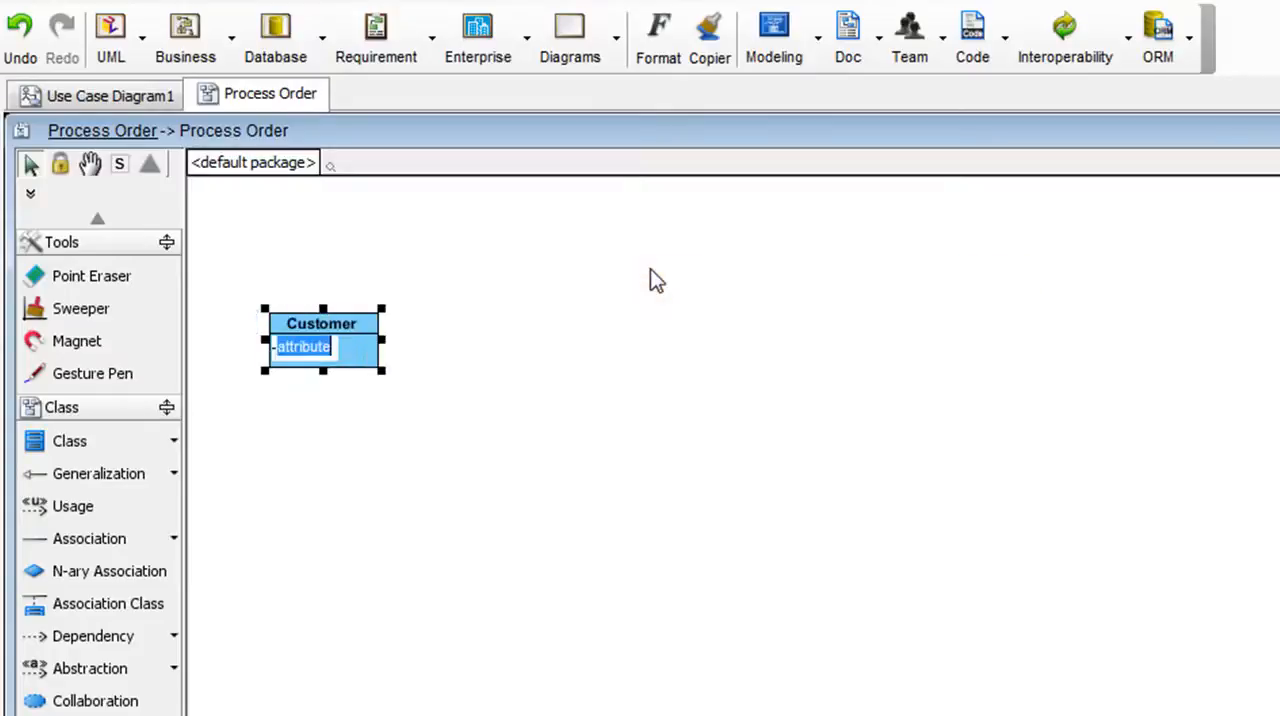
pyautogui.moveTo(317, 402)
pyautogui.write('name')
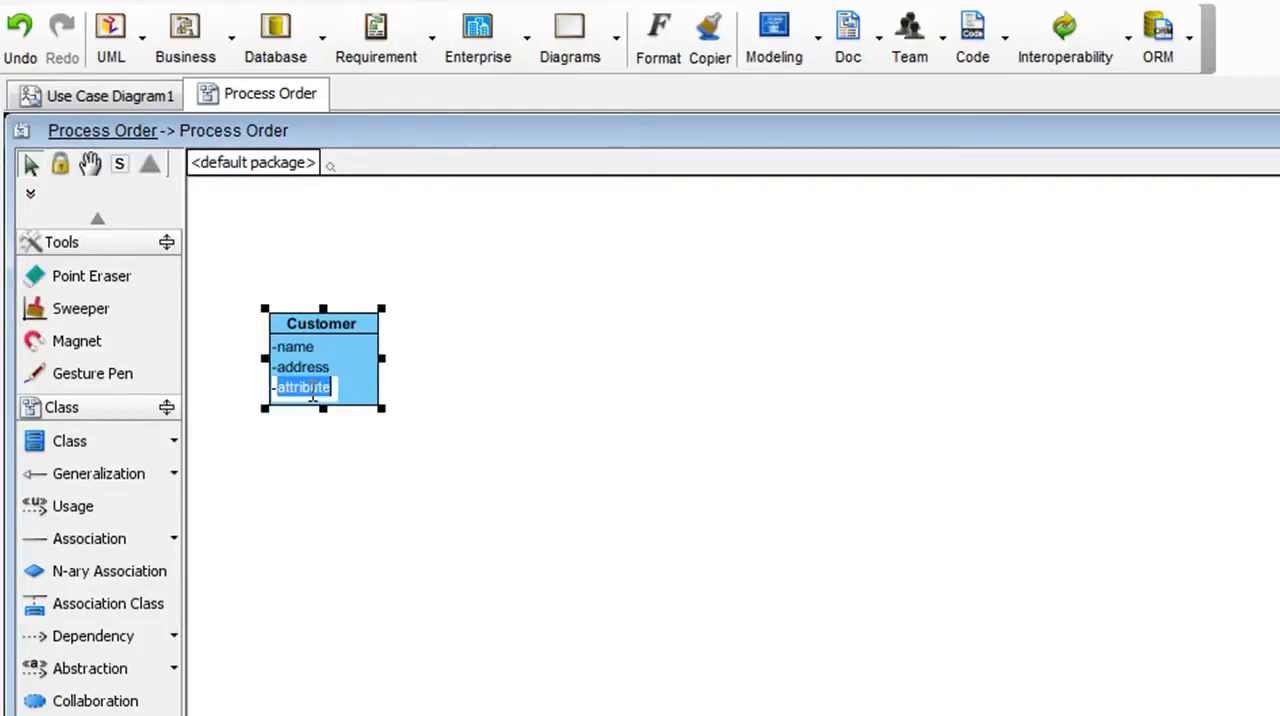
pyautogui.write('tel')
pyautogui.write('Order')
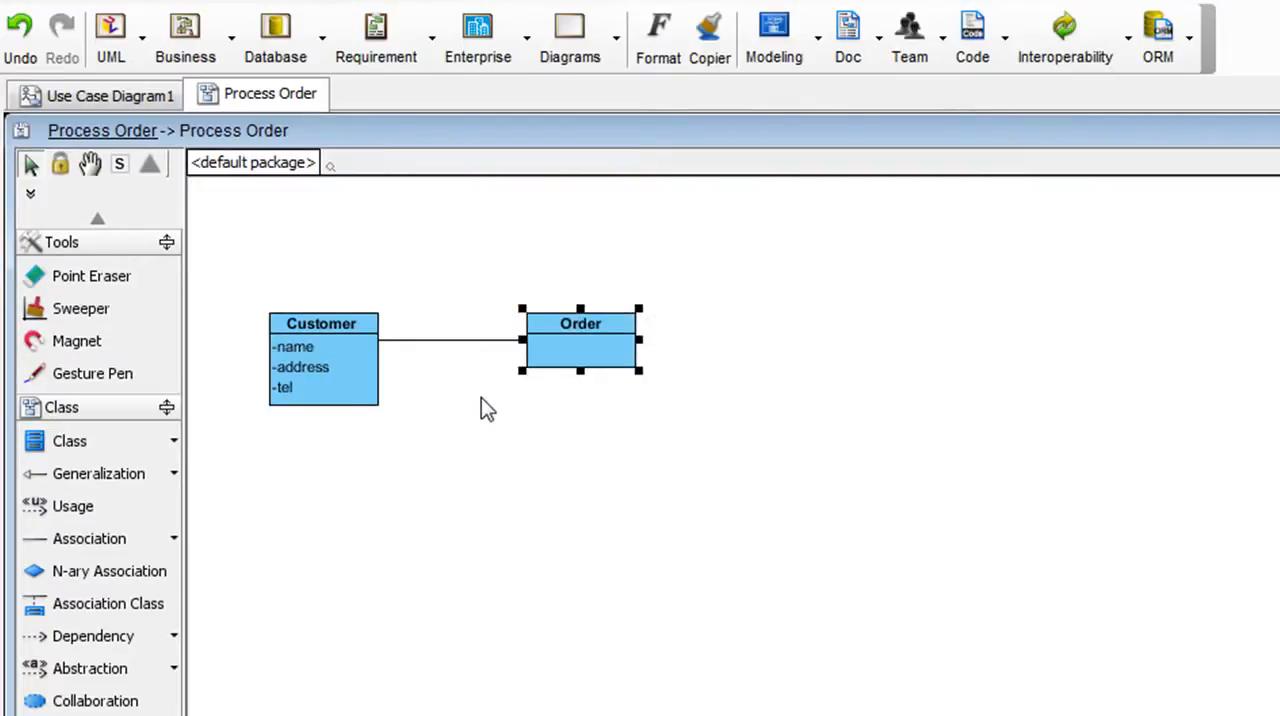
# Add the attributes orderNumber and remarks to the Order class.
pyautogui.rightClick(580, 340)
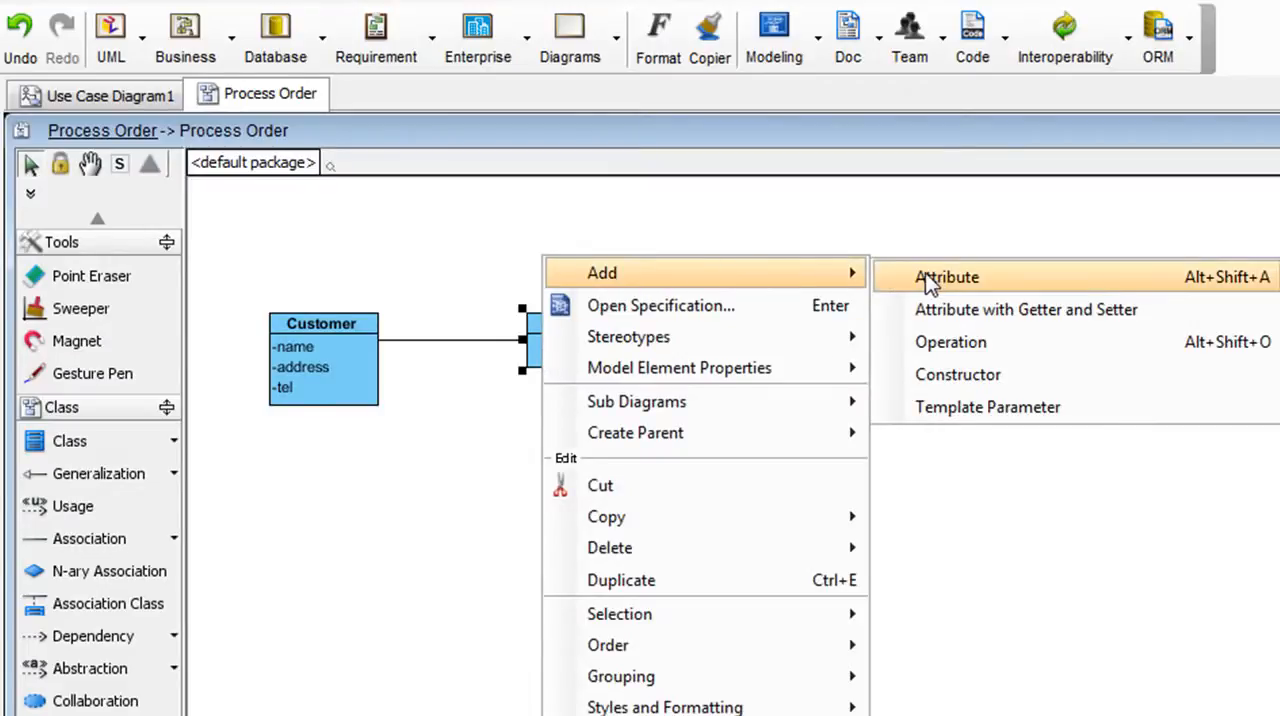
pyautogui.click(945, 277)
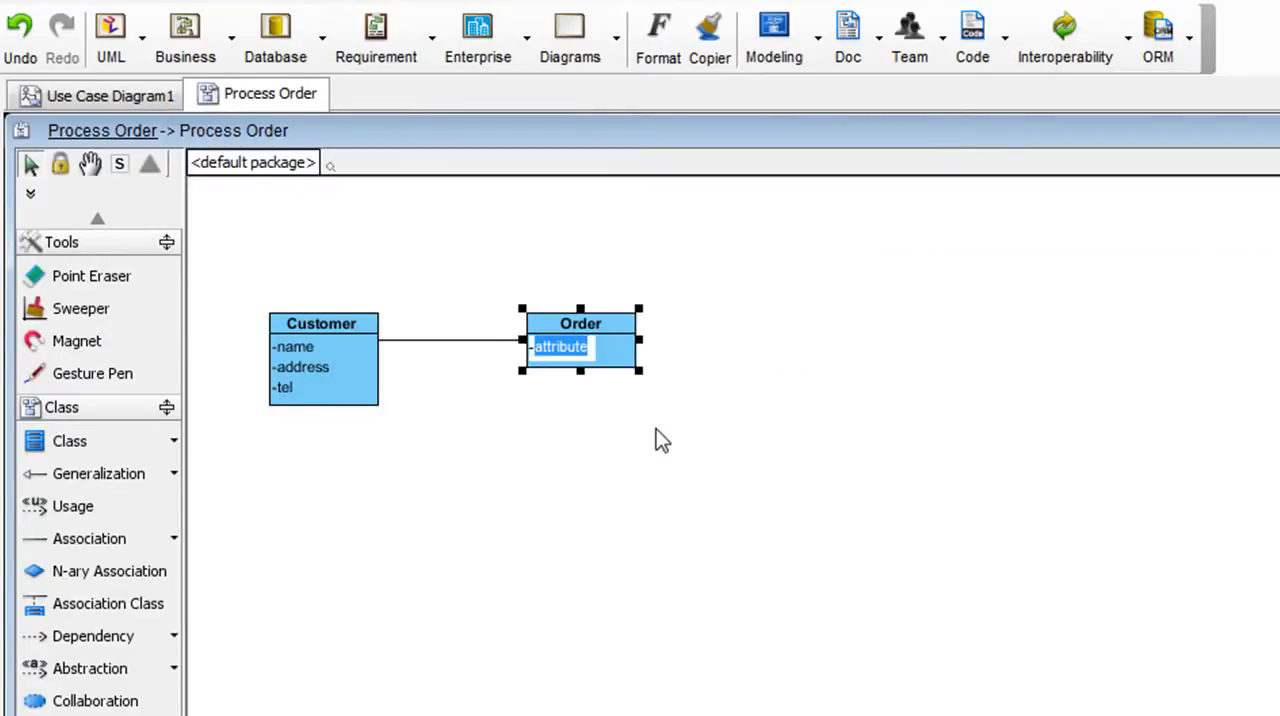
pyautogui.write('orde')
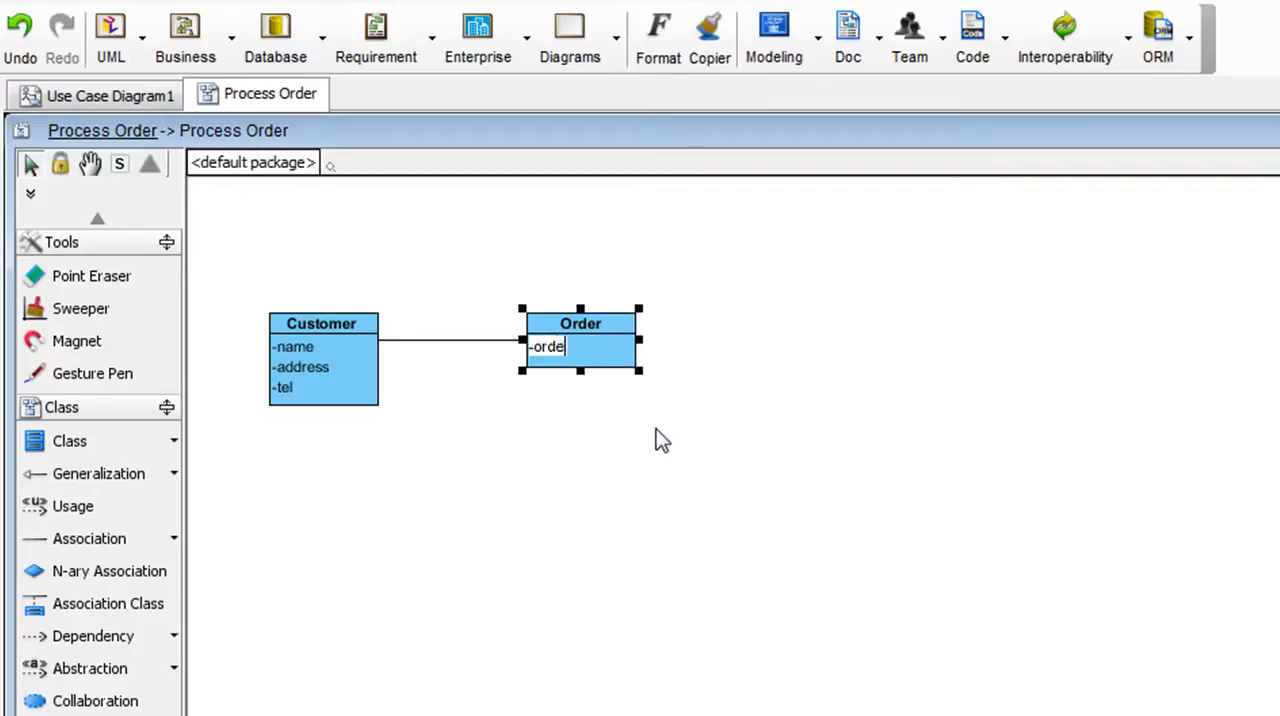
pyautogui.write('rNumber')
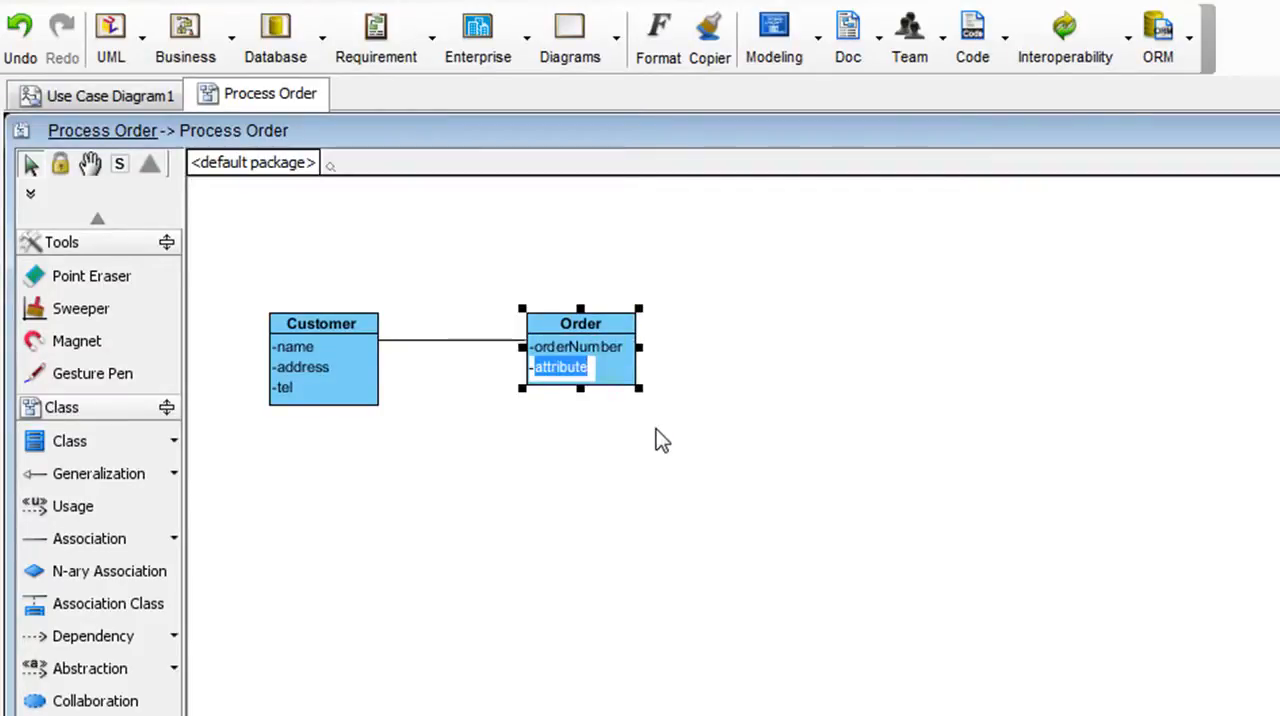
pyautogui.write('rem')
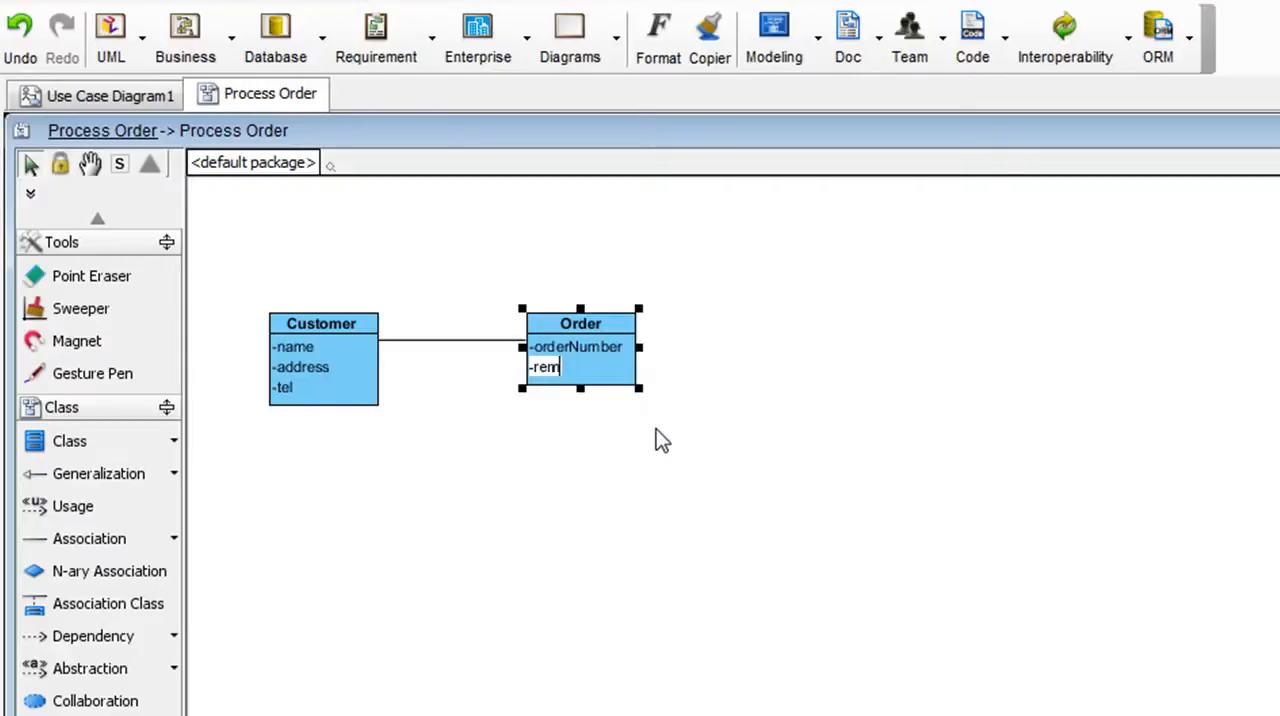
pyautogui.press('Return')
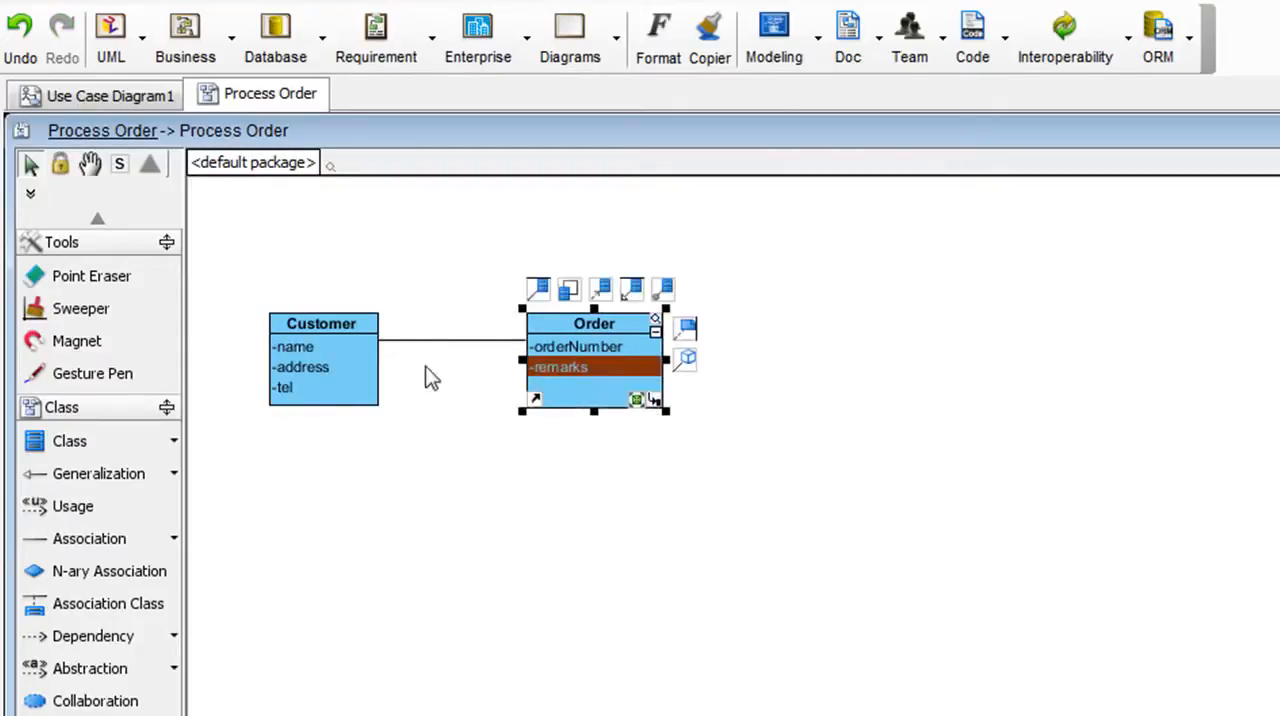
# Set the Order end of the Customer–Order association to multiplicity 1..*.
pyautogui.click(463, 375)
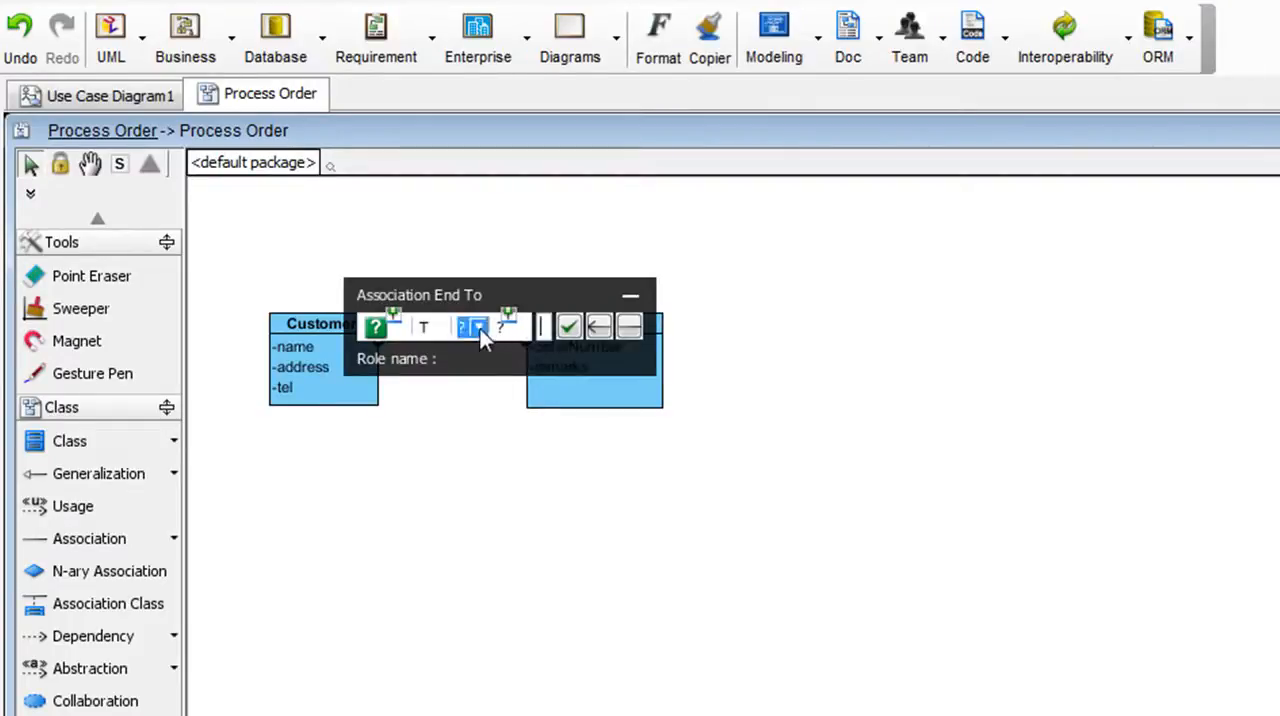
pyautogui.click(473, 327)
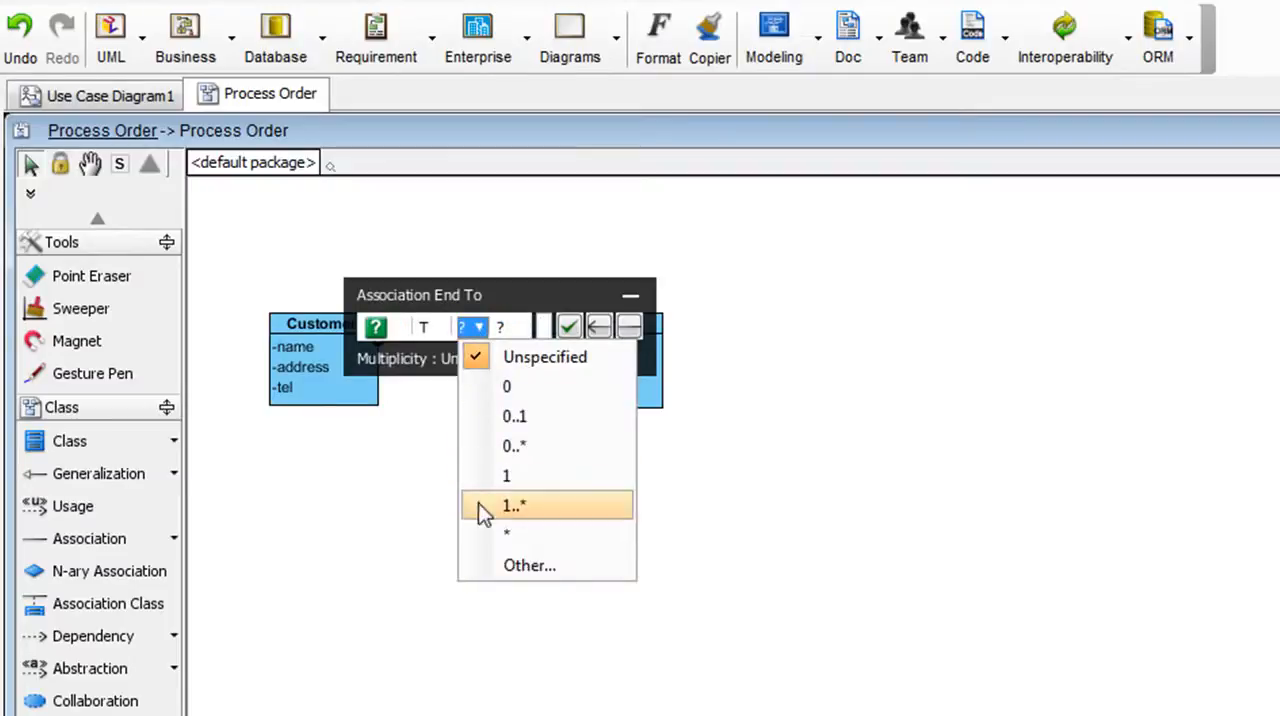
pyautogui.click(515, 505)
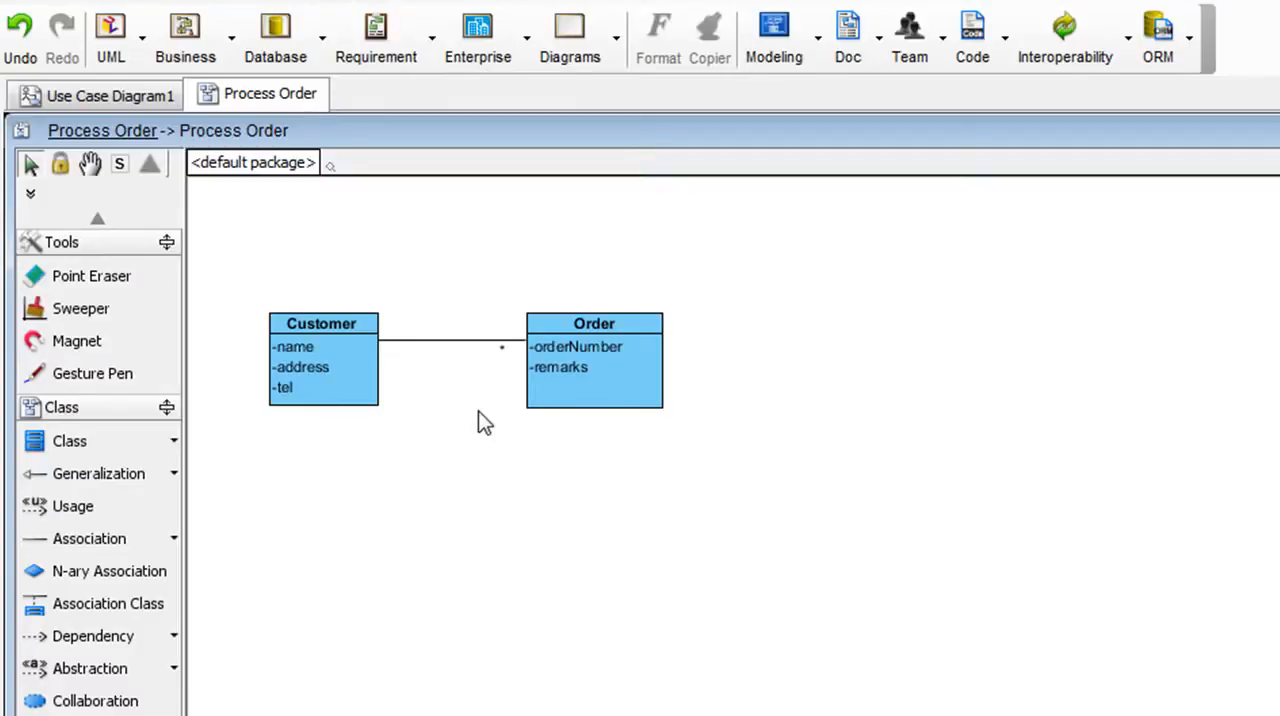
pyautogui.moveTo(305, 275)
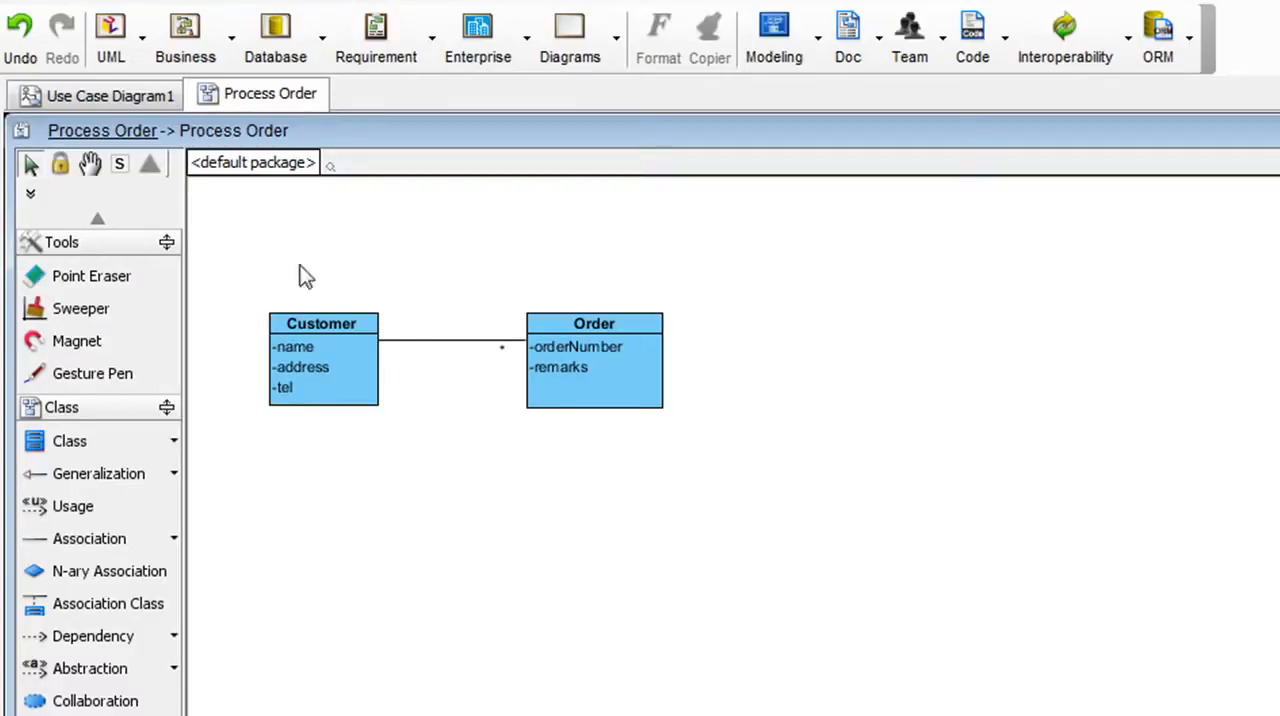
# Switch to Use Case Diagram1 and open the Process Order use case details.
pyautogui.click(95, 95)
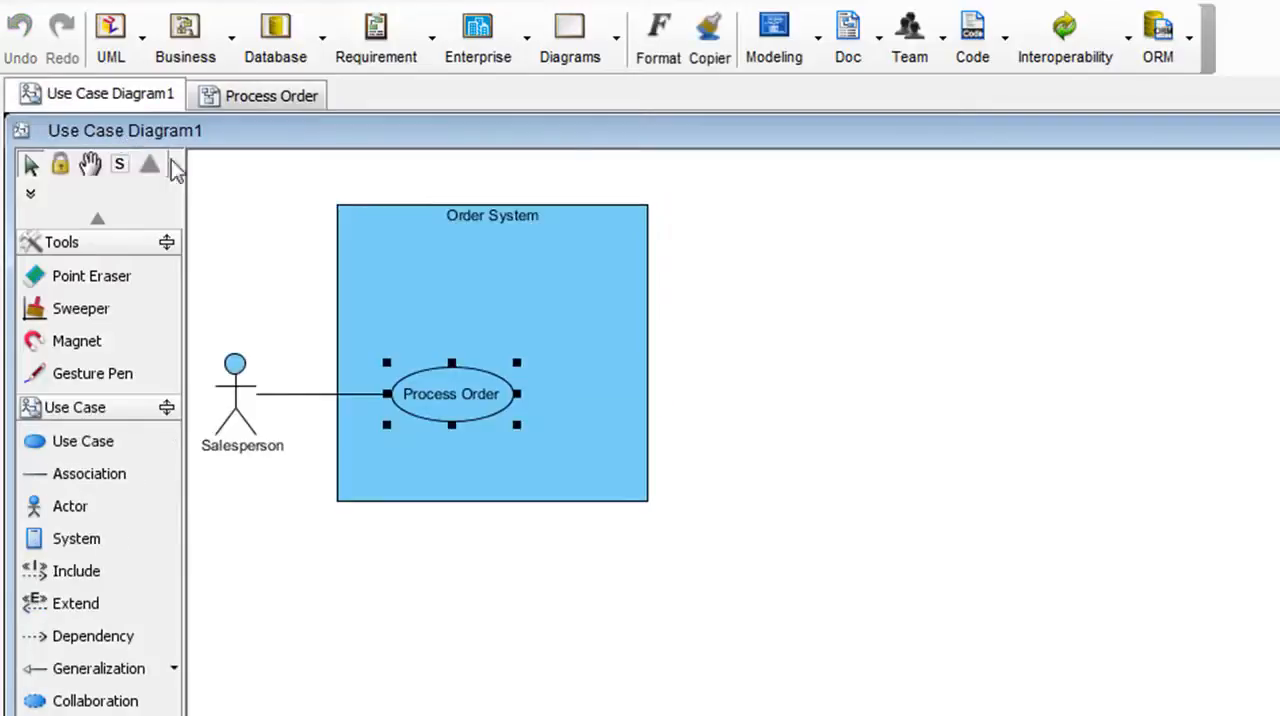
pyautogui.moveTo(213, 197)
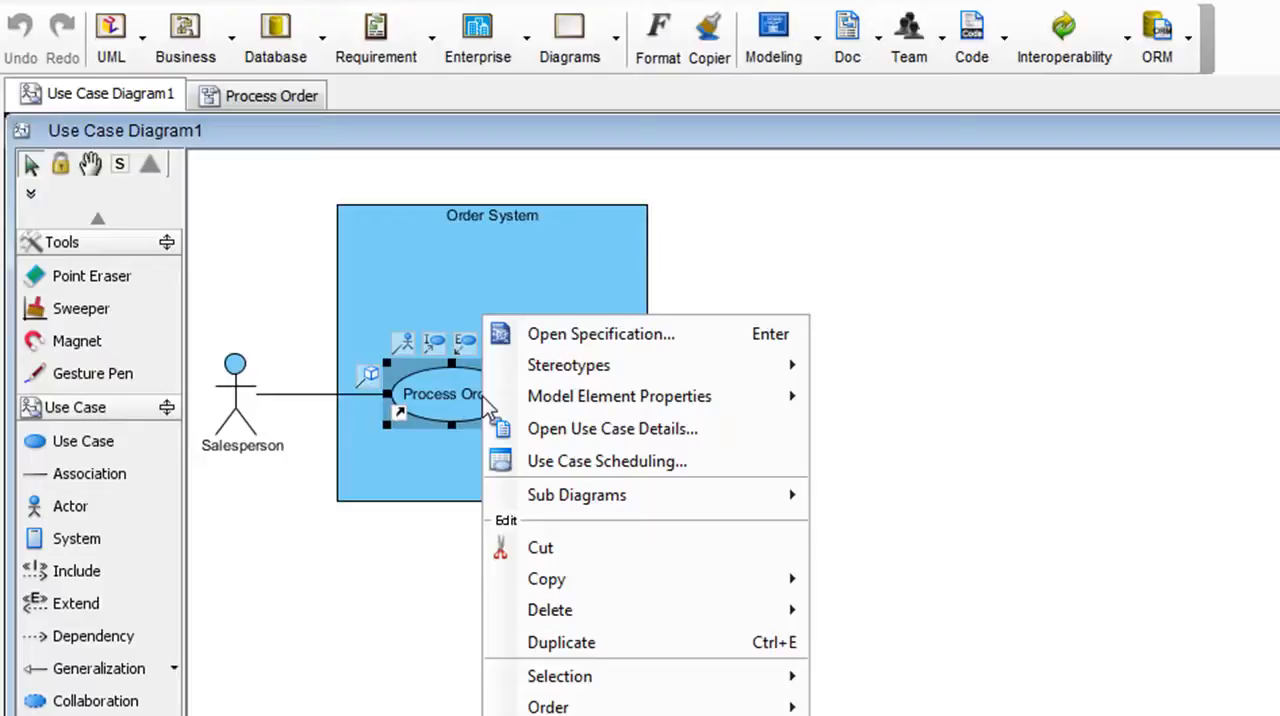
pyautogui.moveTo(735, 445)
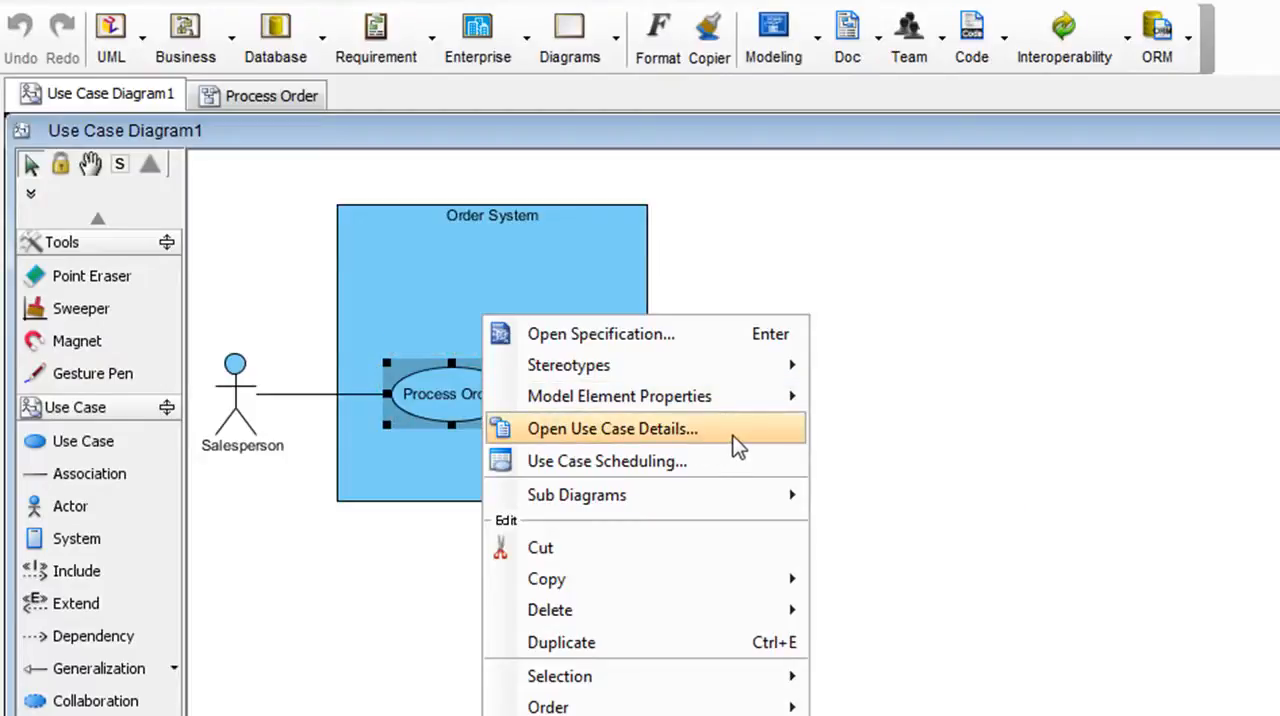
pyautogui.click(612, 428)
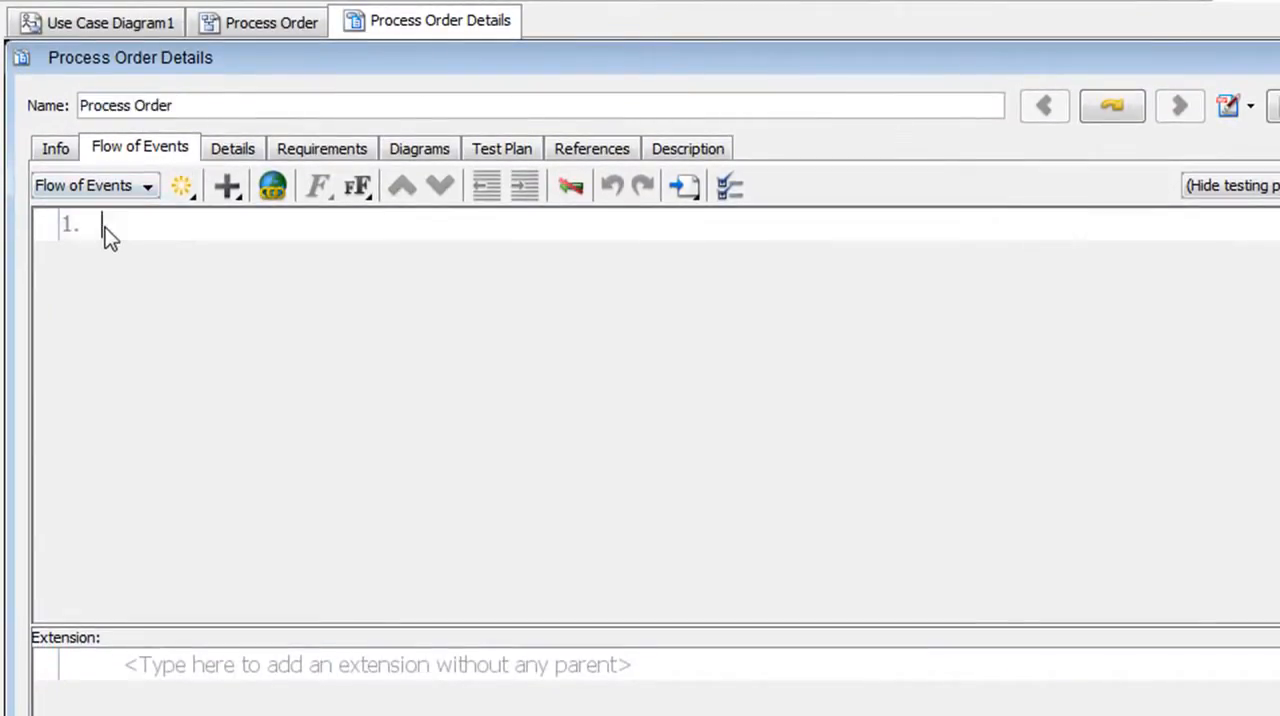
pyautogui.moveTo(145, 302)
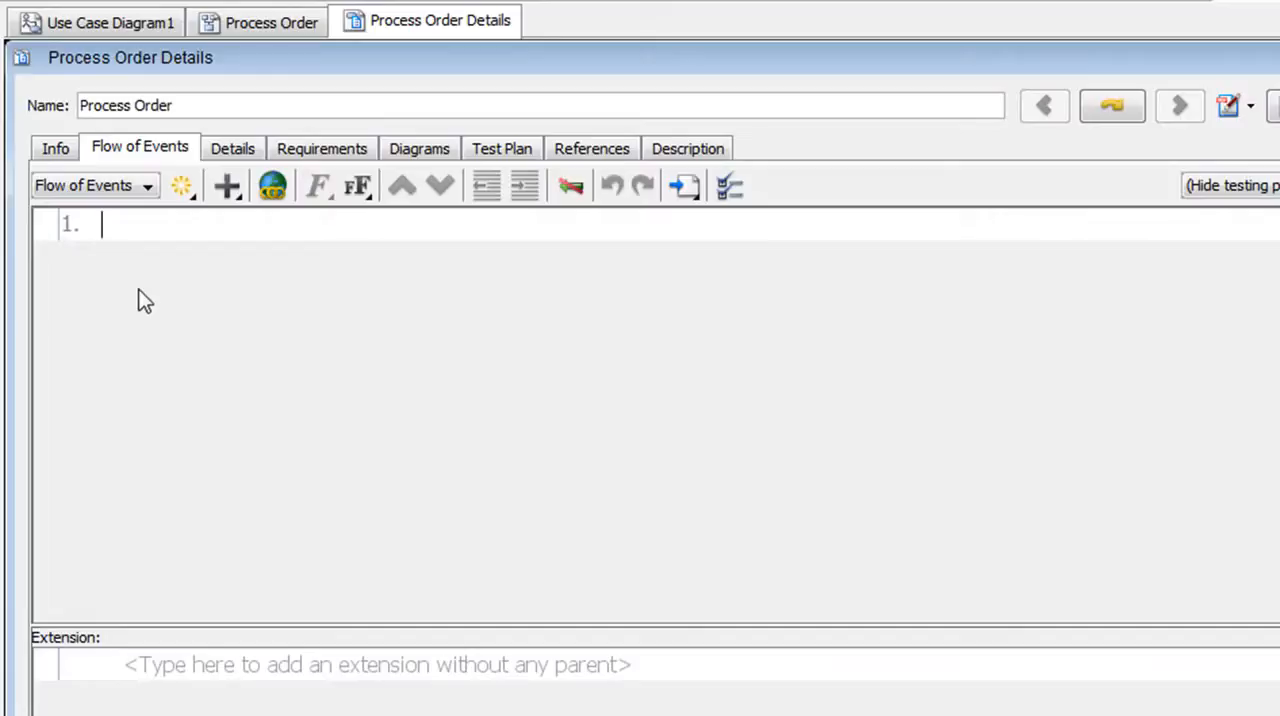
# Enter flow steps 'Login to the System', 'Click New Order' and 'Select customer', starting a fourth.
pyautogui.write('Login')
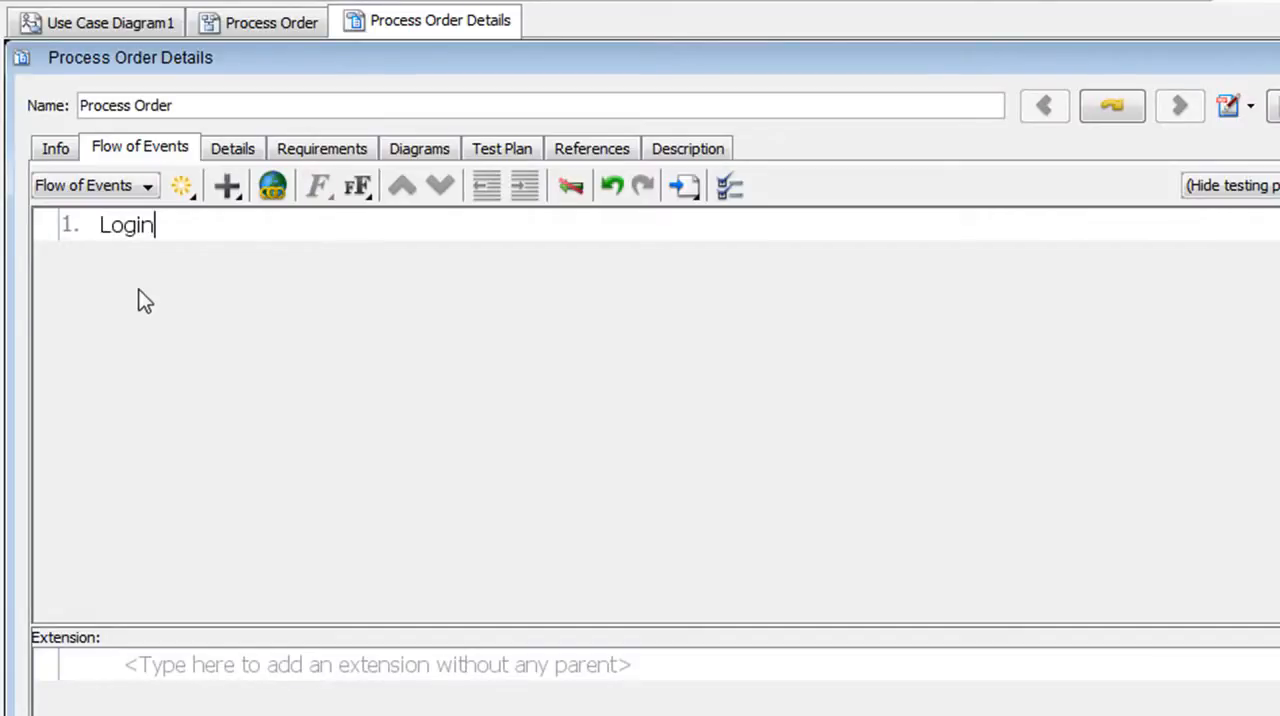
pyautogui.write('to the Syste')
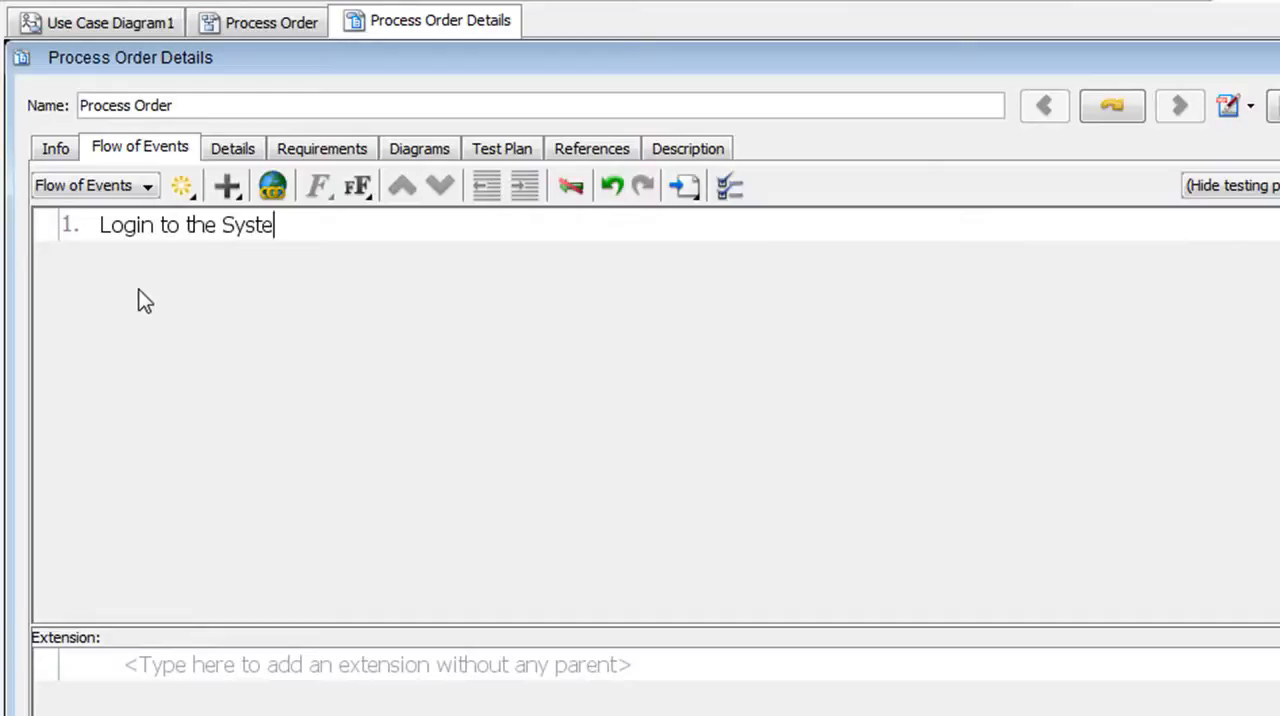
pyautogui.press('enter')
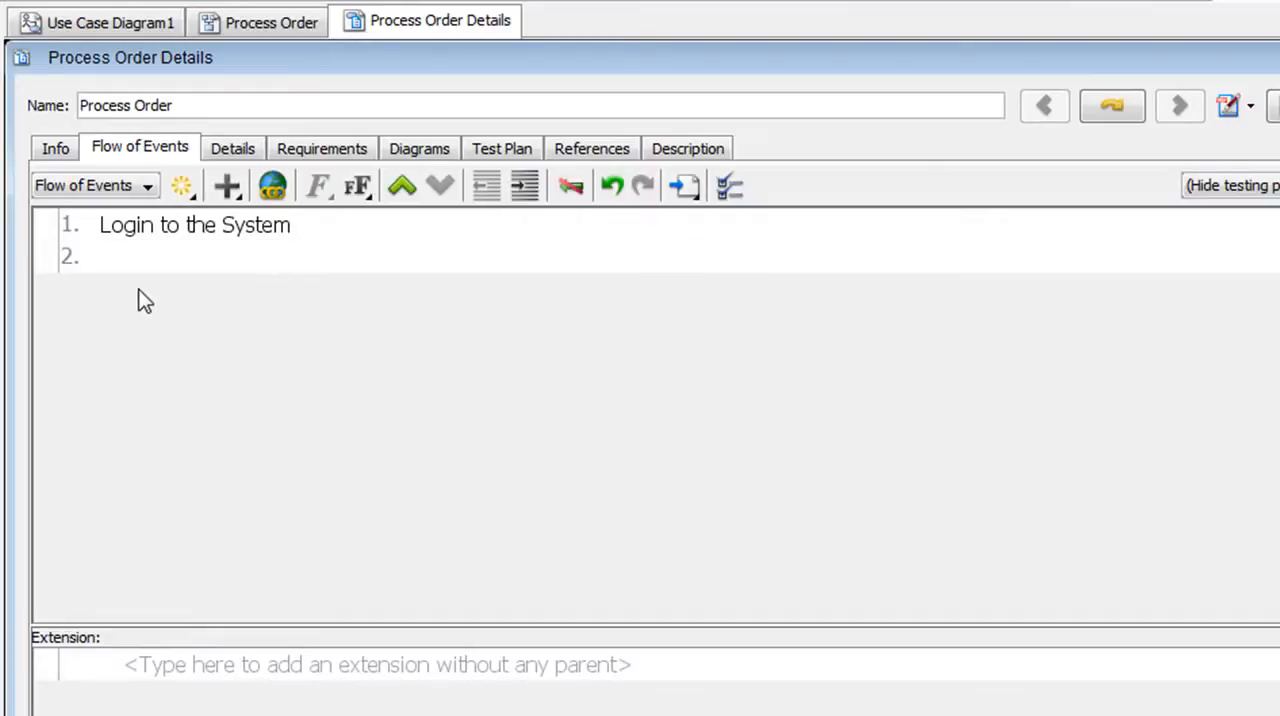
pyautogui.write('Click')
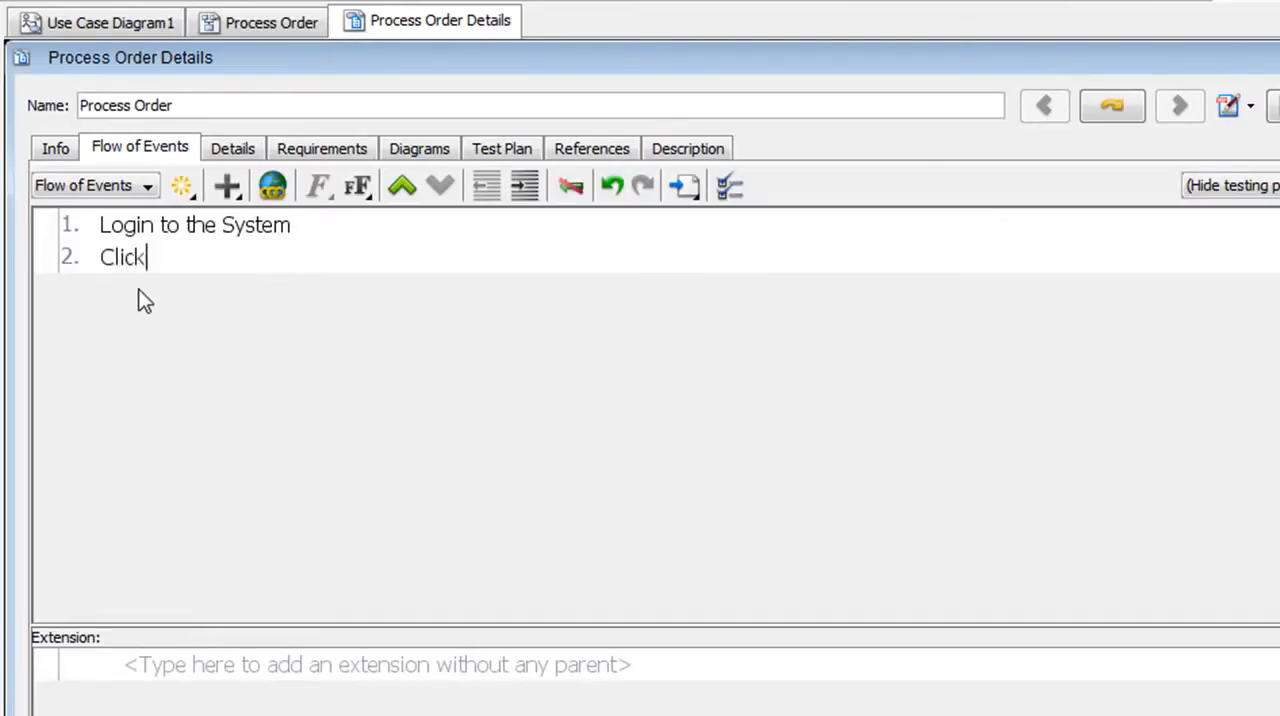
pyautogui.write('New Ord')
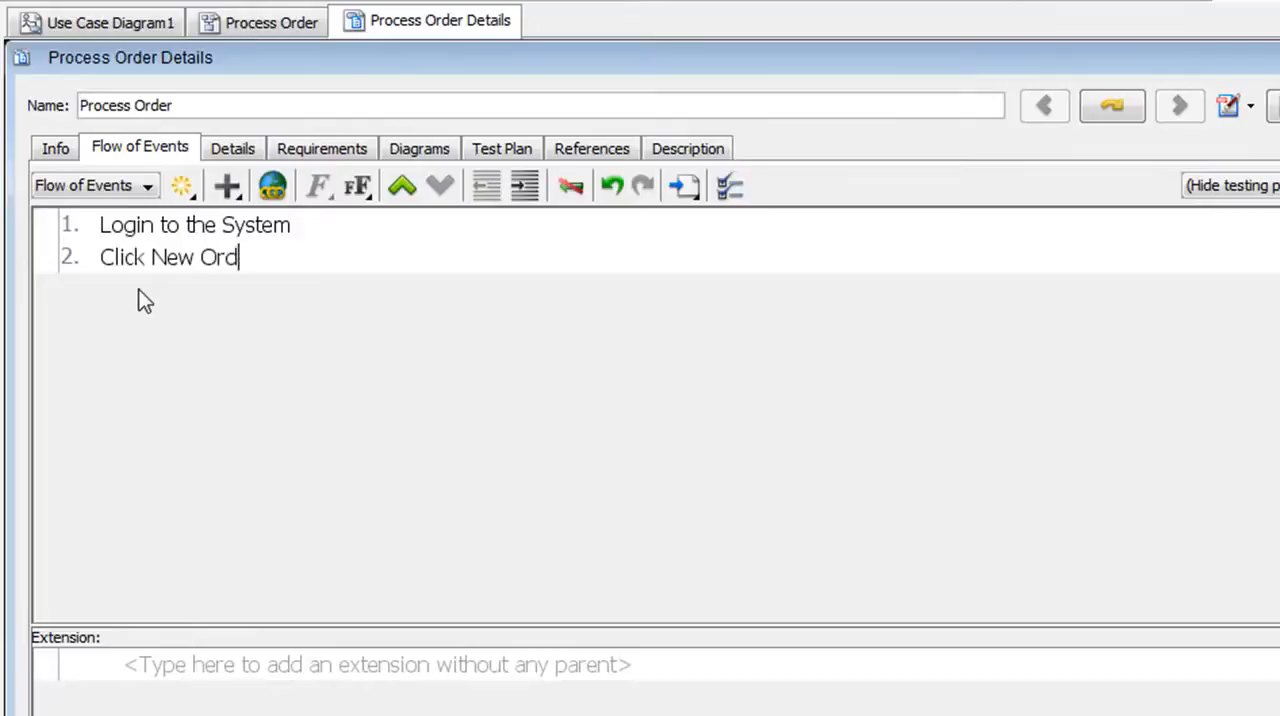
pyautogui.press('Return')
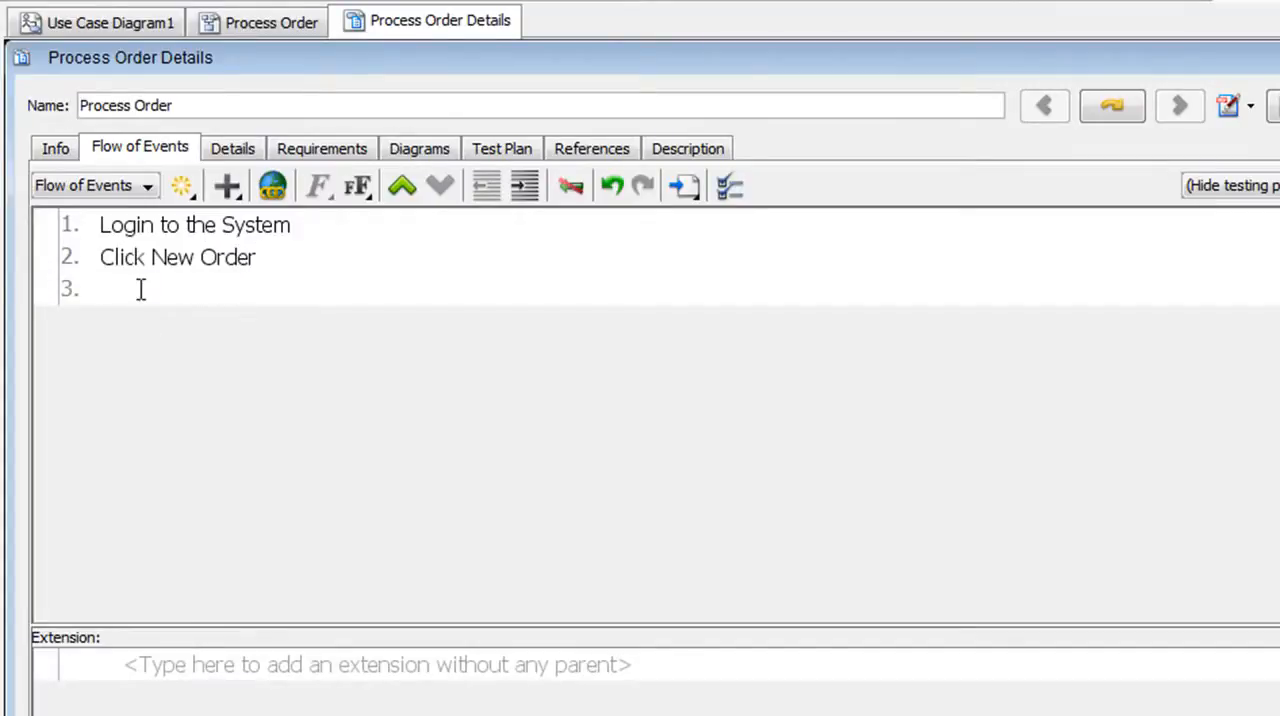
pyautogui.write('Select c')
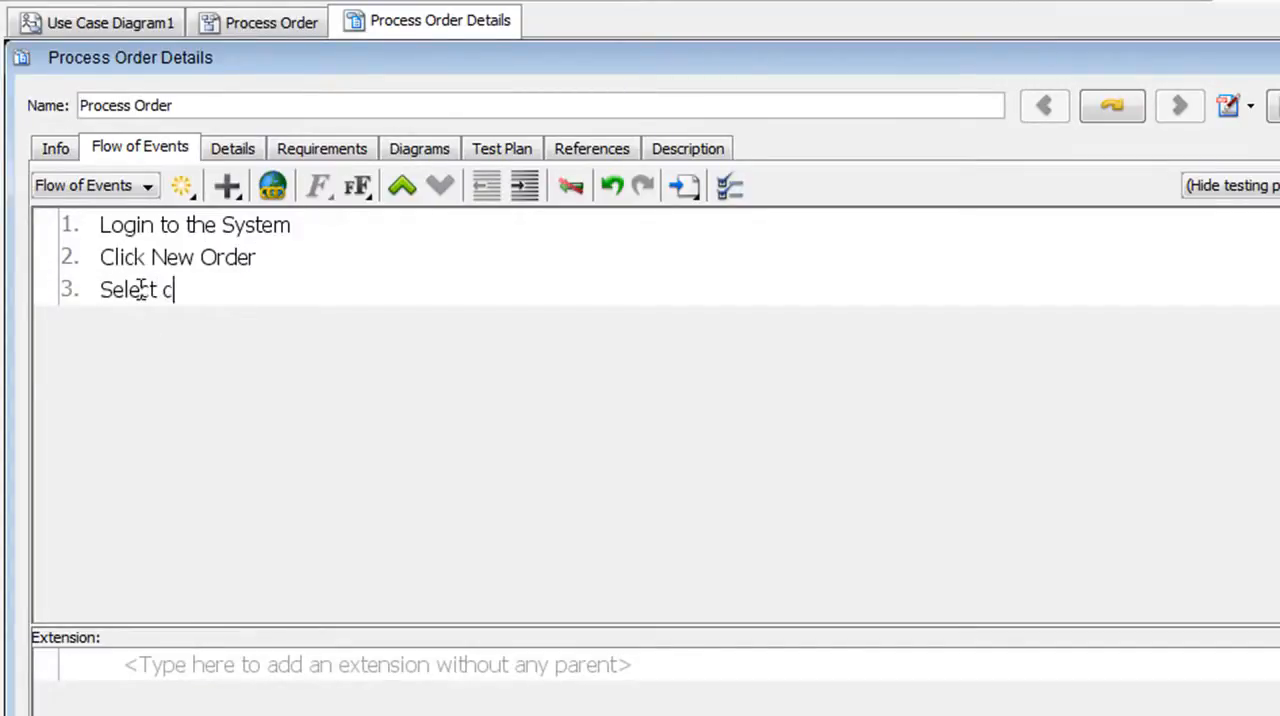
pyautogui.write('ustomer')
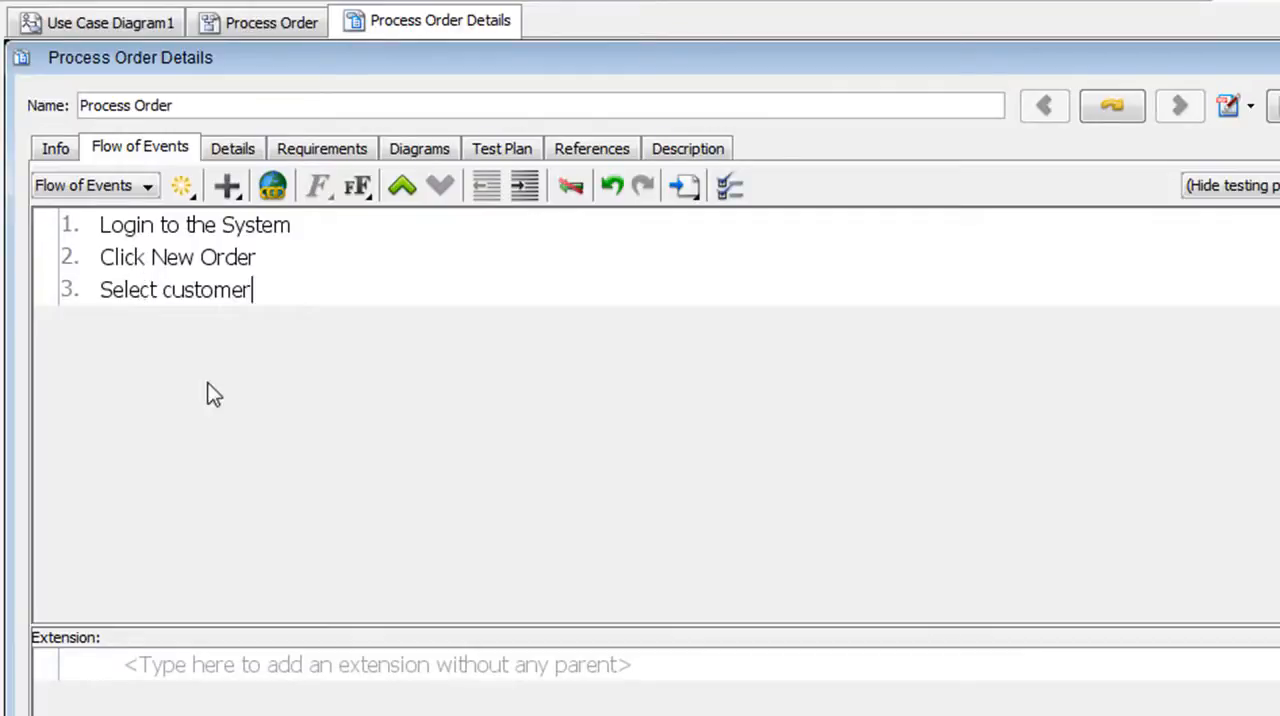
pyautogui.press('Return')
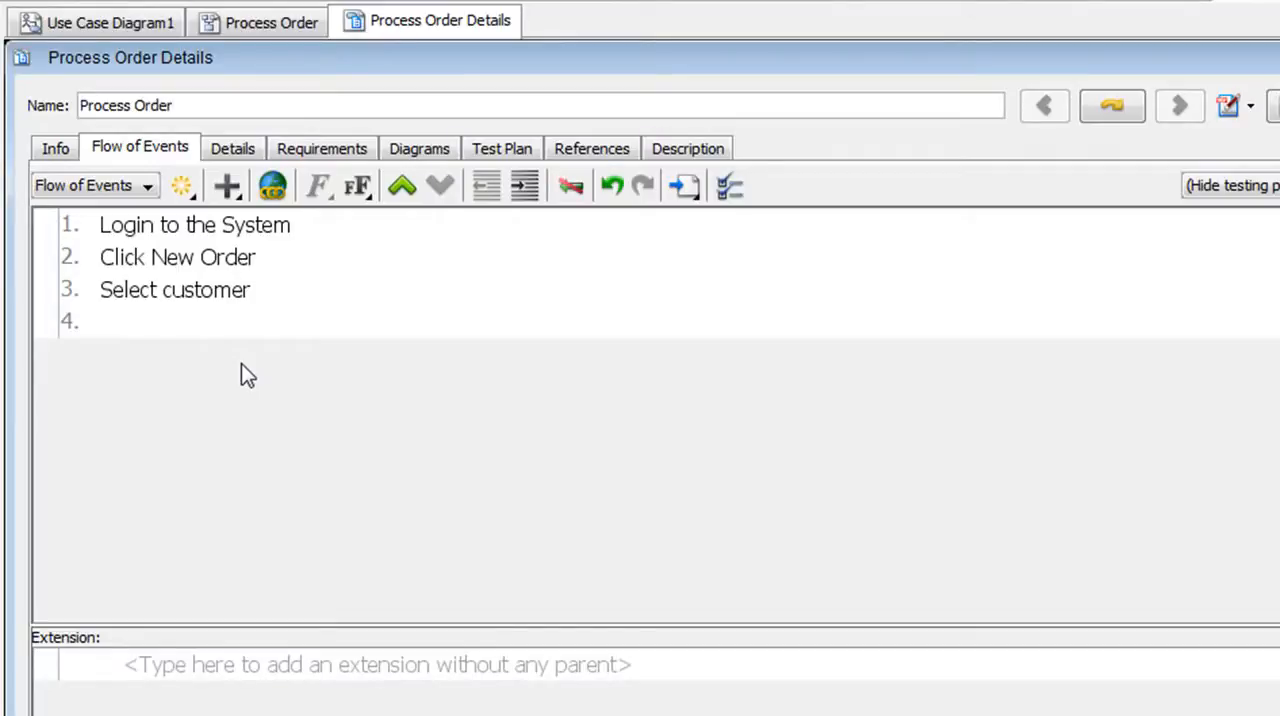
pyautogui.moveTo(524, 197)
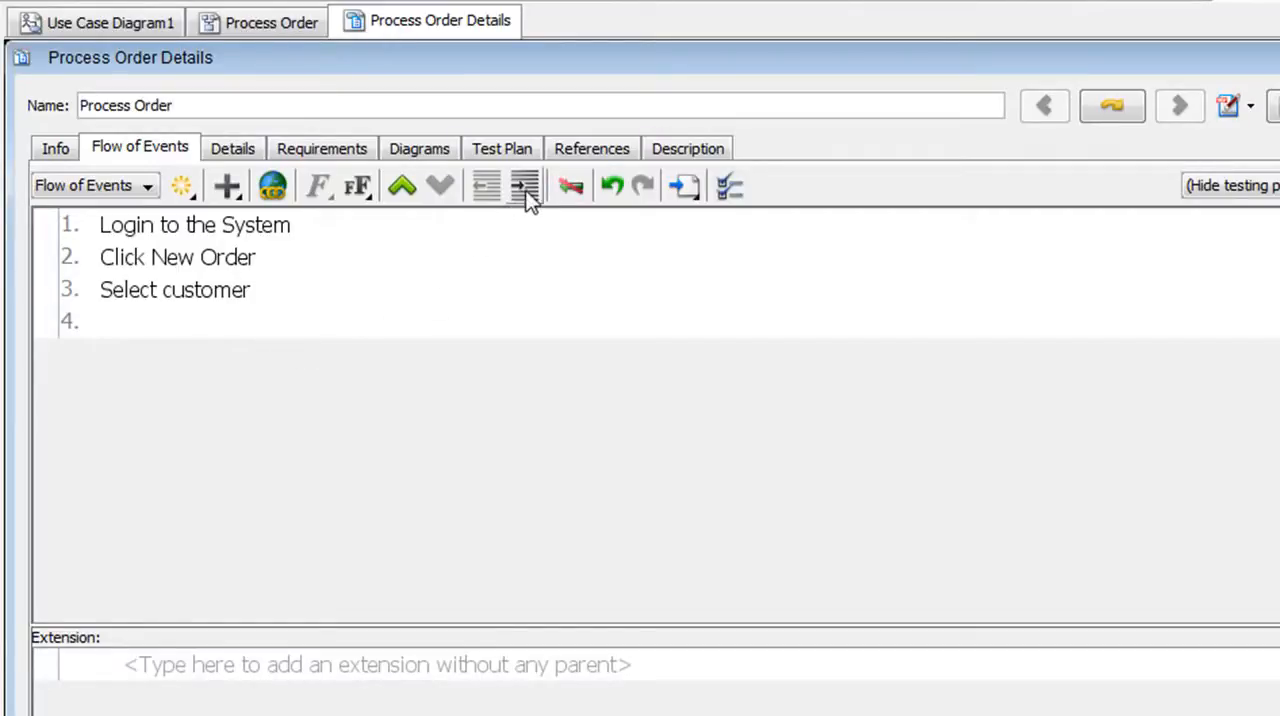
# Indent the new step into sub-step 3.1 and type 'Search customer by'.
pyautogui.click(524, 186)
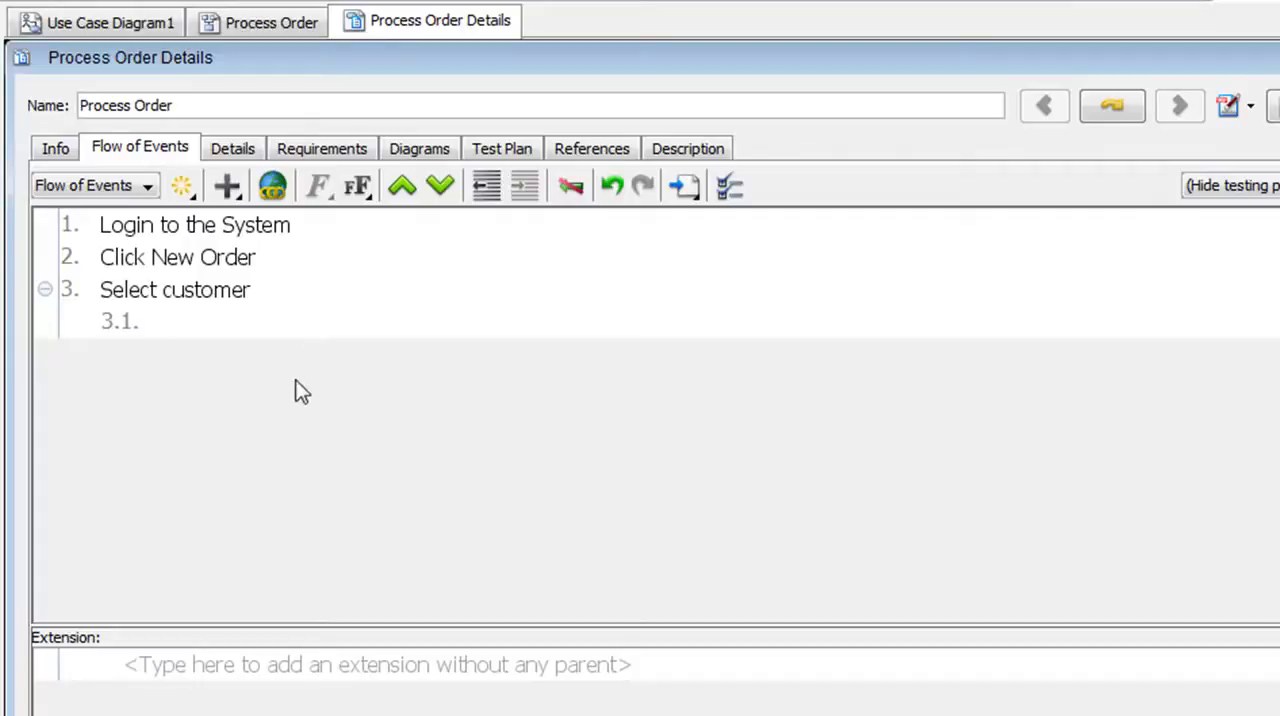
pyautogui.write('Sear')
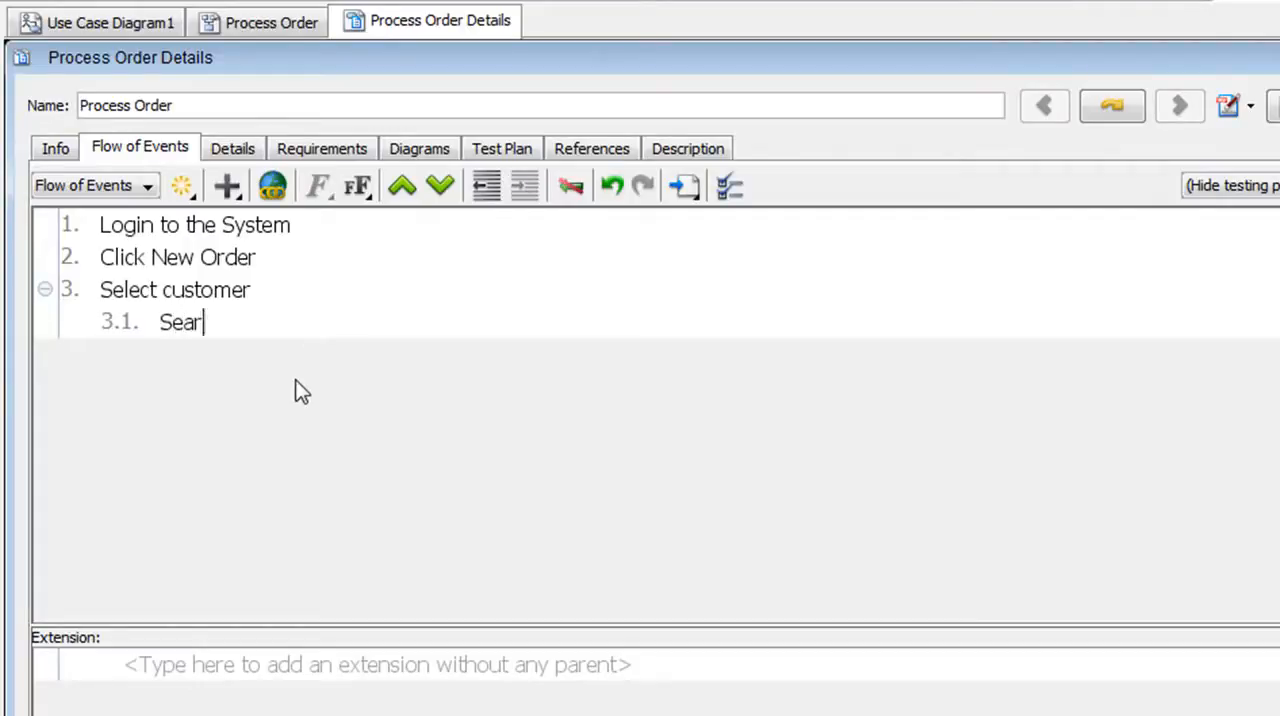
pyautogui.write('ch customer')
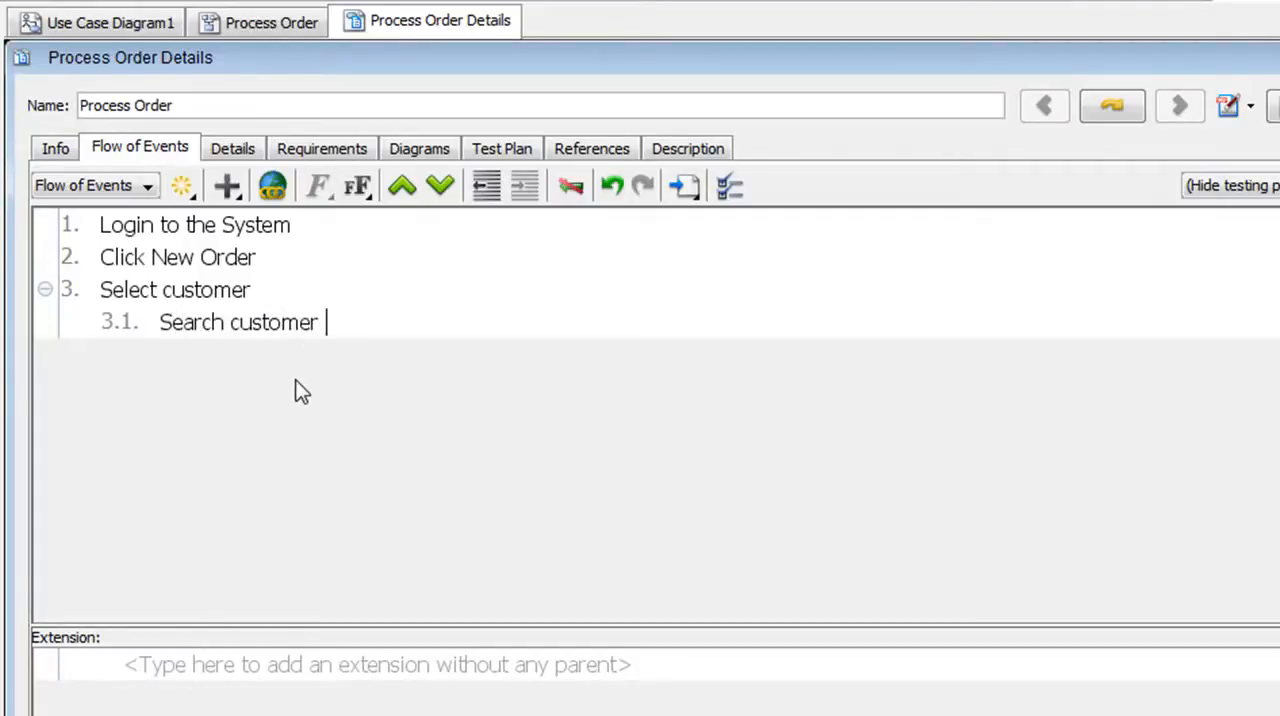
pyautogui.write('by')
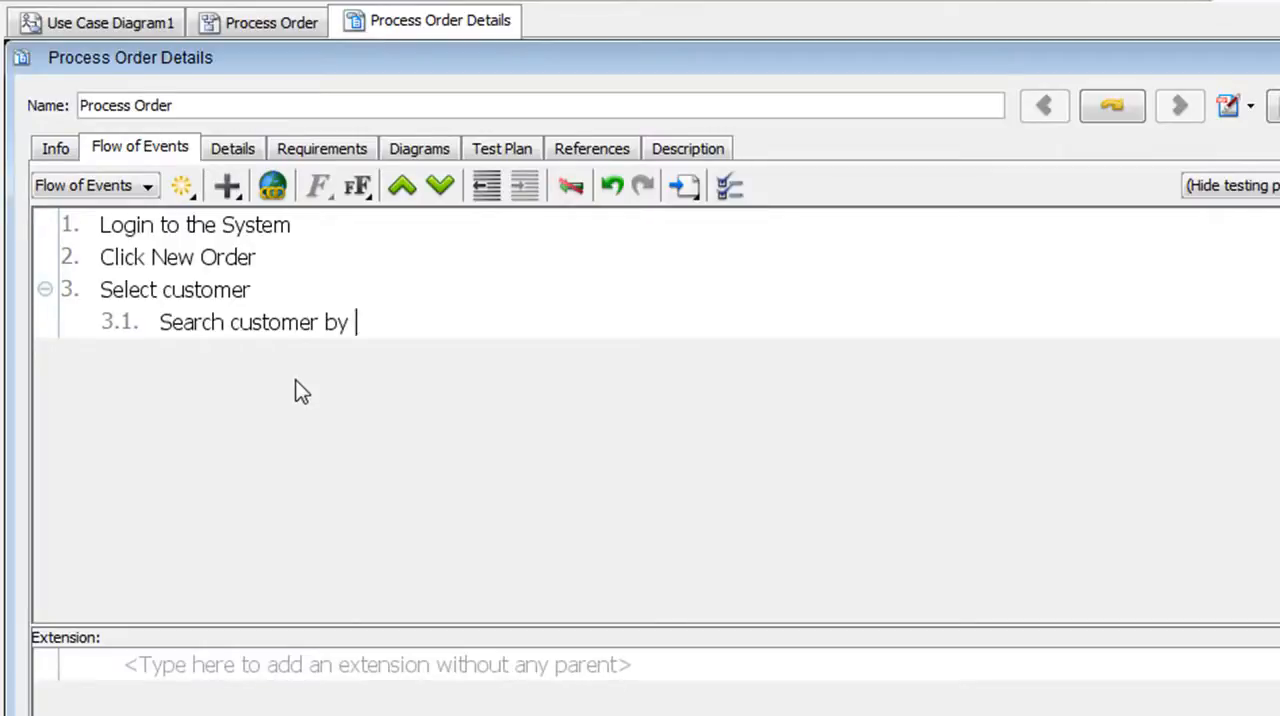
pyautogui.moveTo(333, 371)
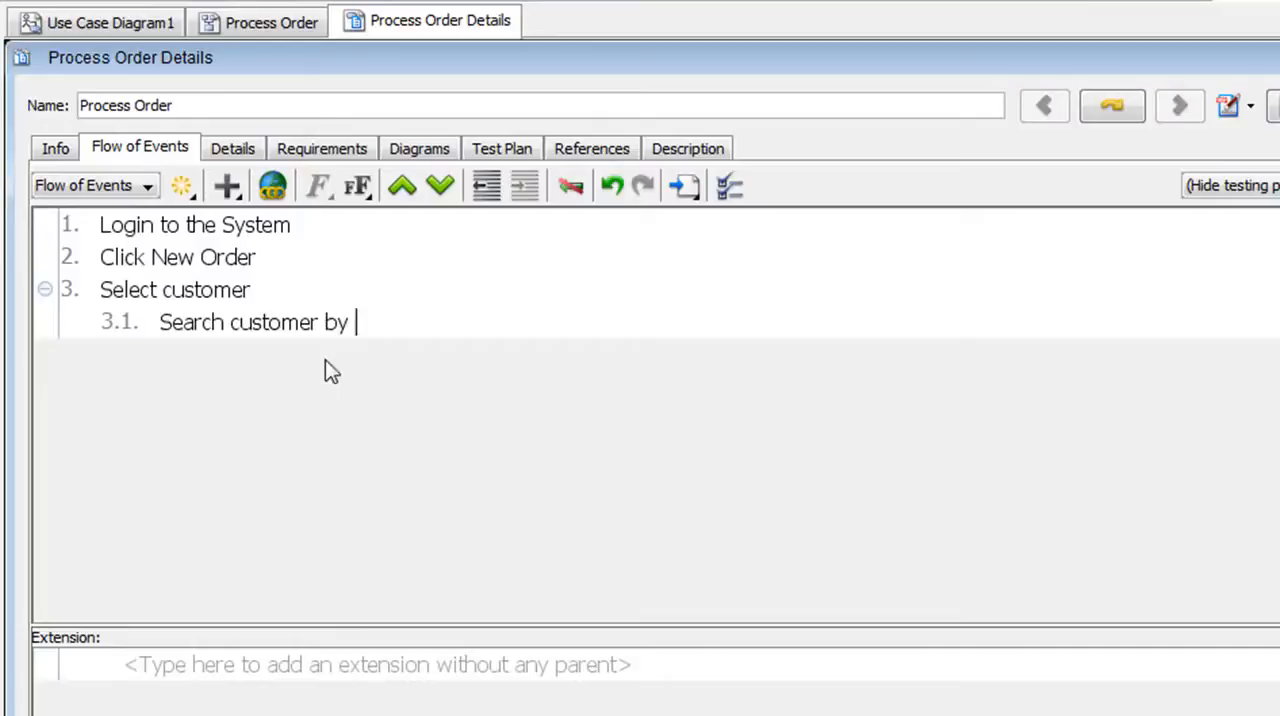
# Insert a link to the Customer name attribute into sub-step 3.1, then type 'or'.
pyautogui.rightClick(357, 322)
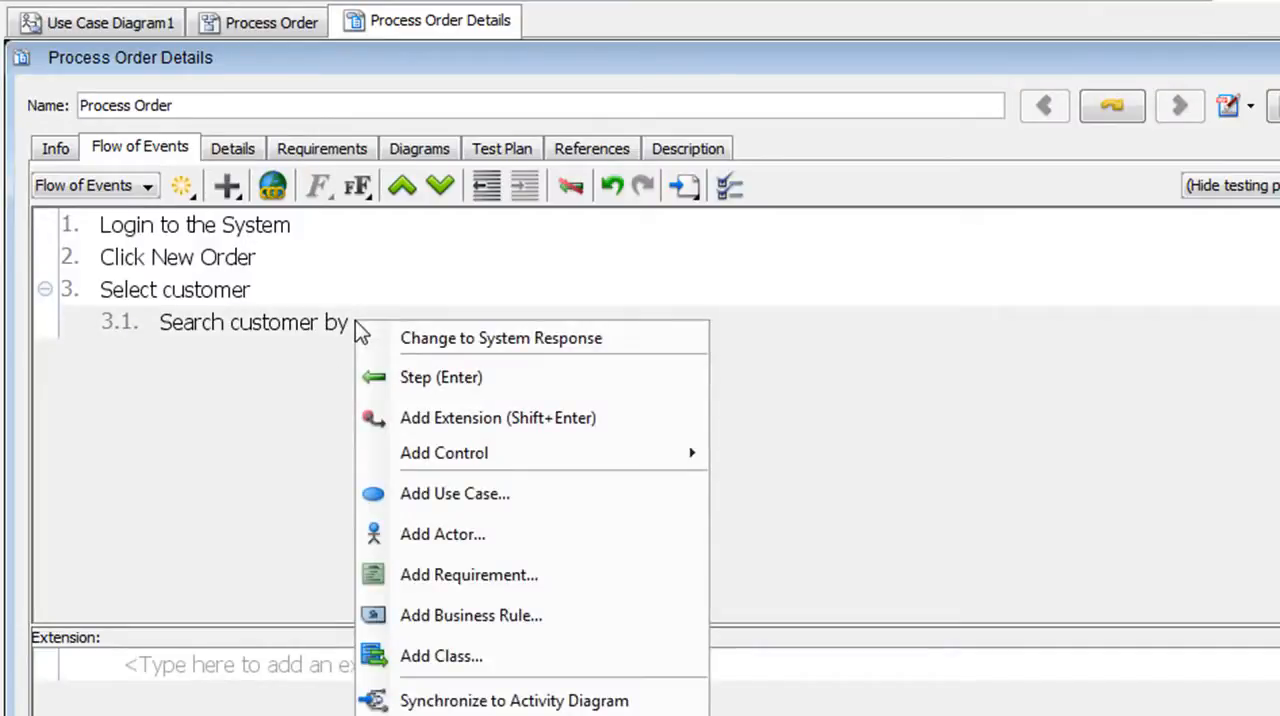
pyautogui.moveTo(600, 656)
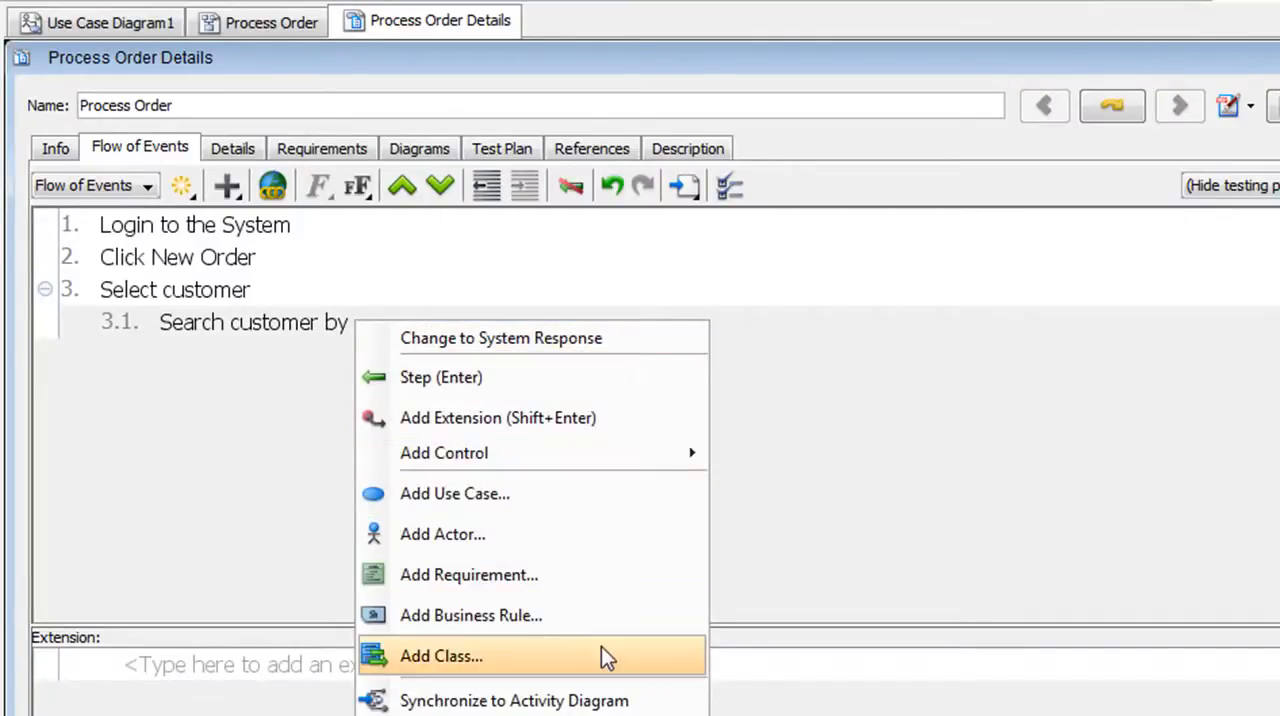
pyautogui.click(441, 655)
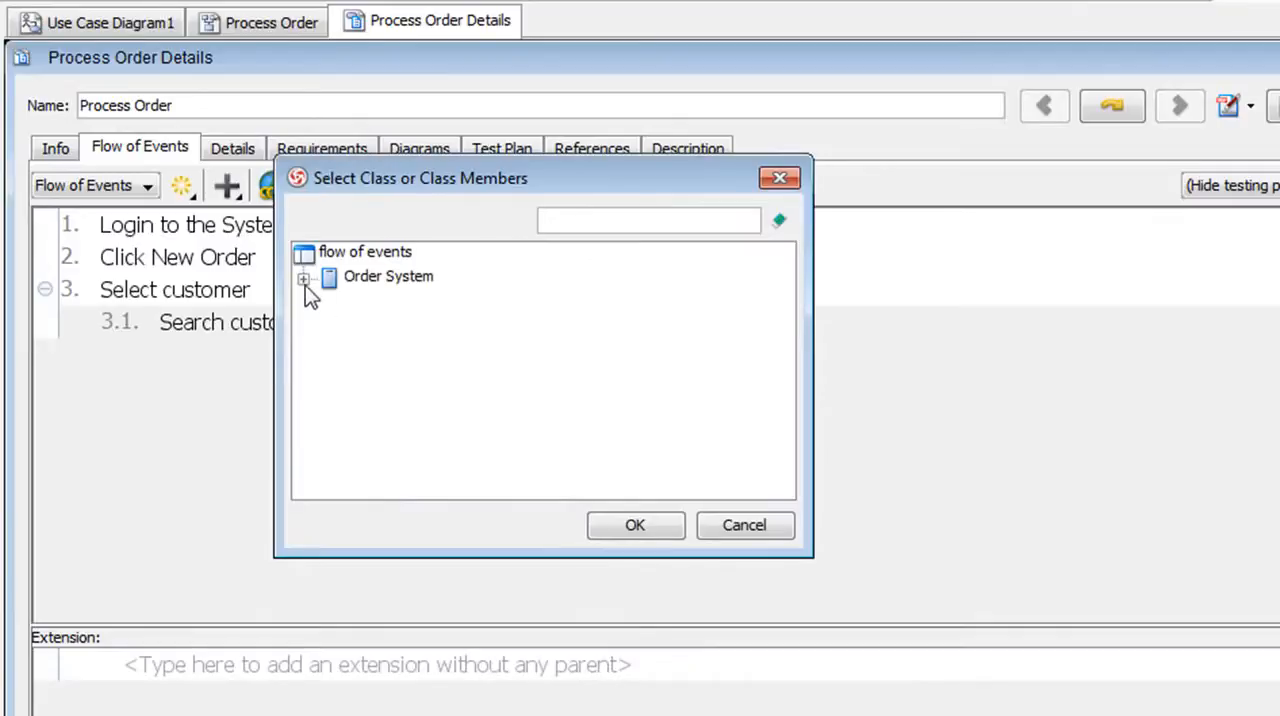
pyautogui.click(305, 278)
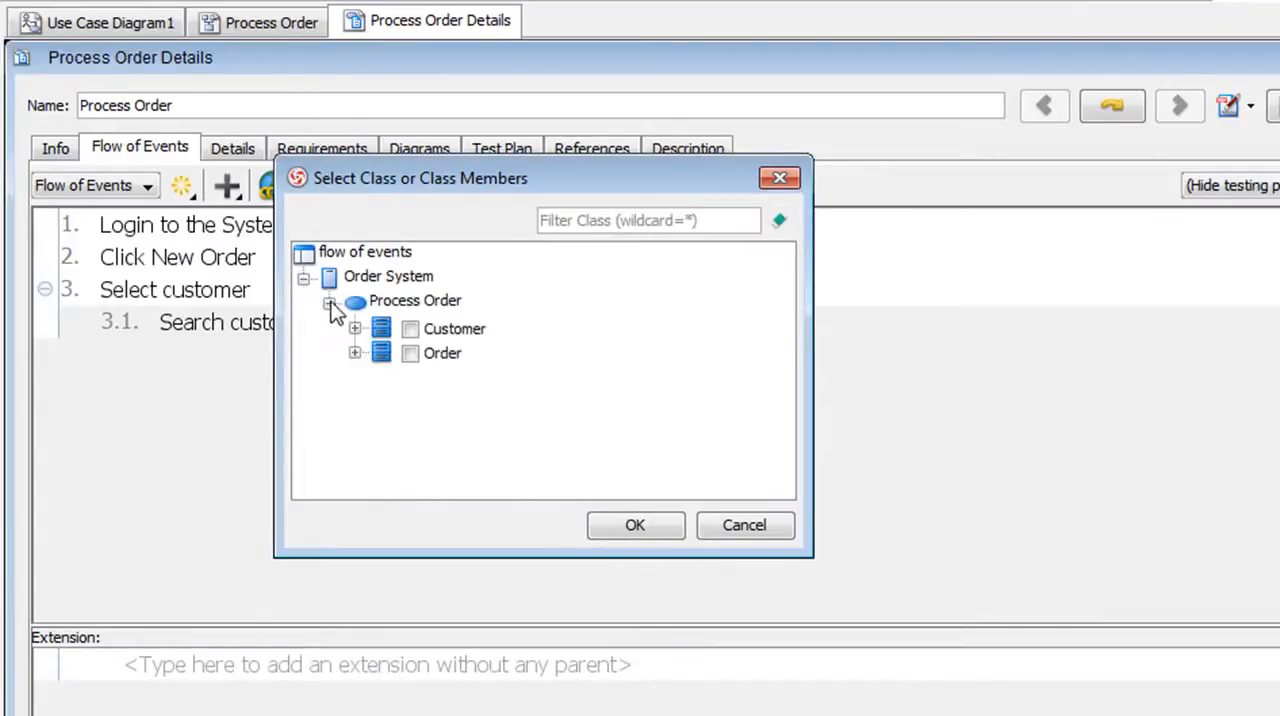
pyautogui.click(355, 328)
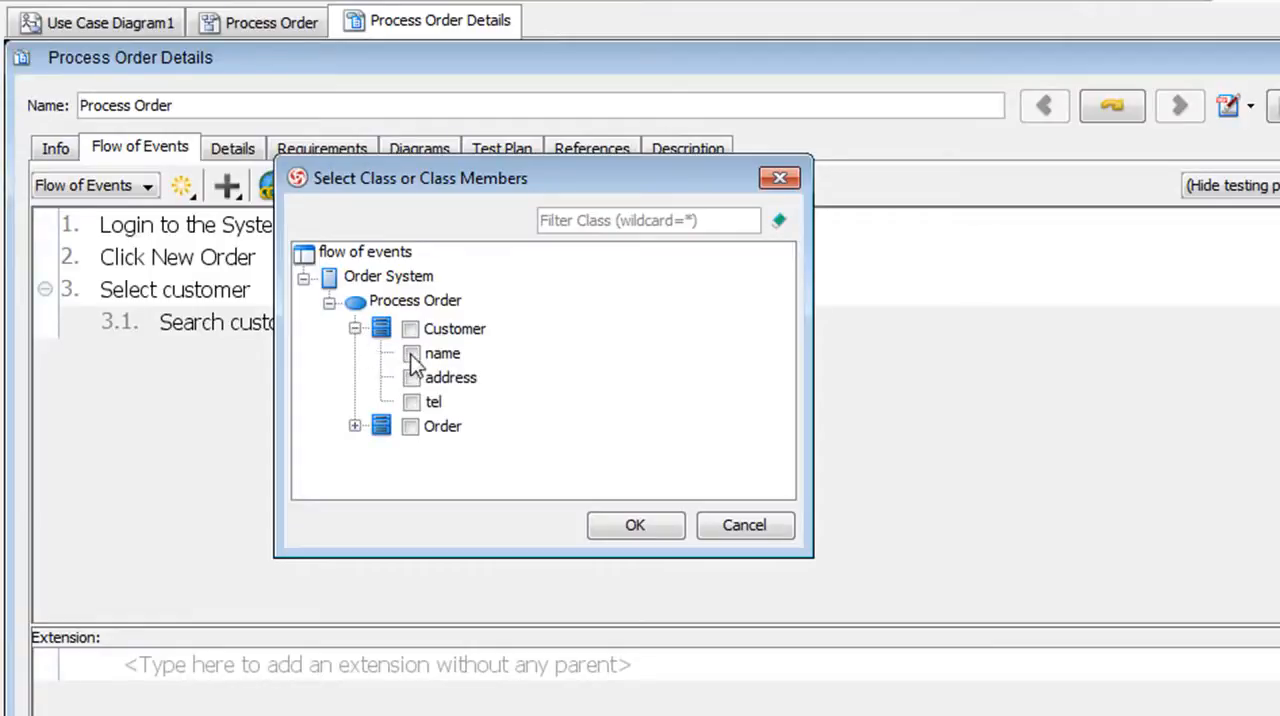
pyautogui.click(411, 353)
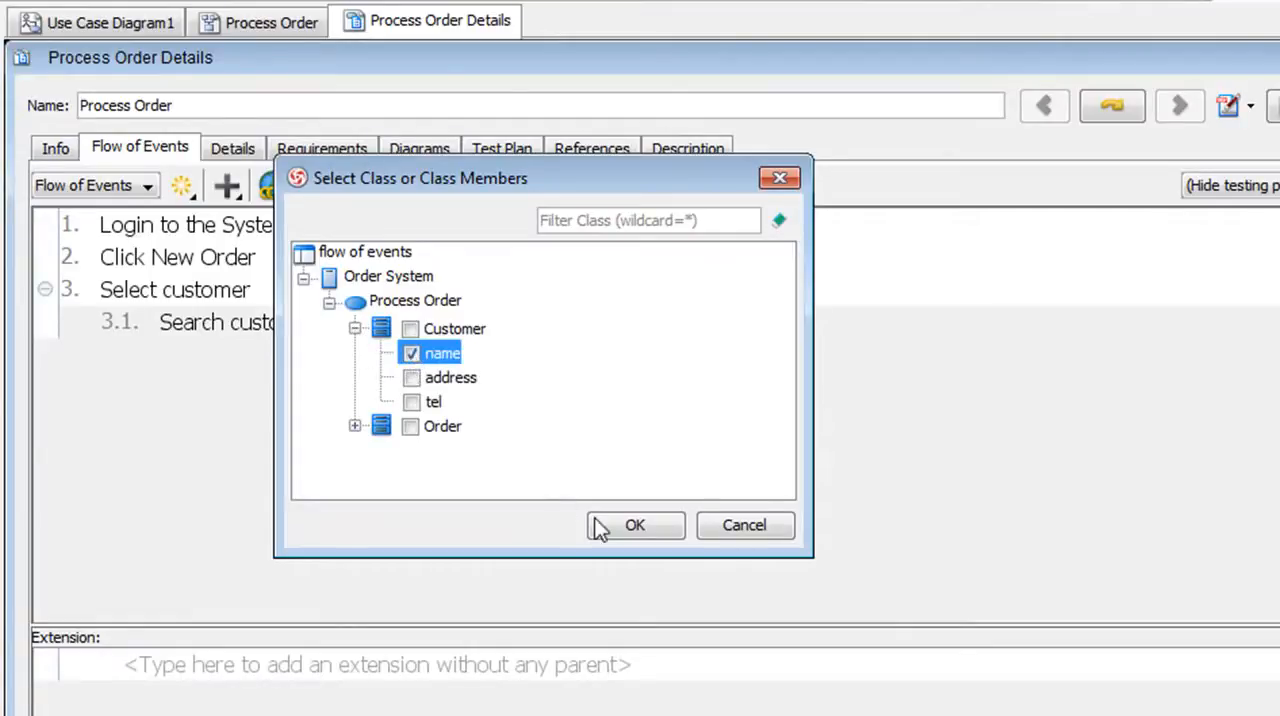
pyautogui.click(634, 525)
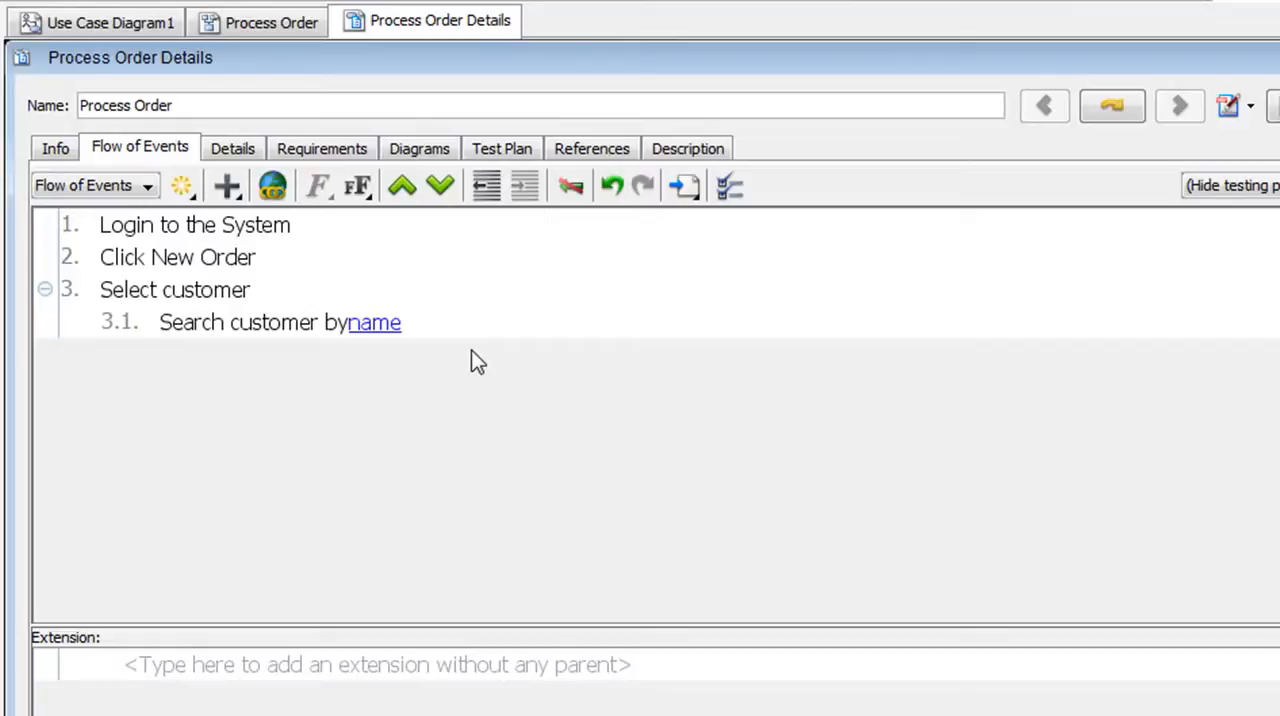
pyautogui.moveTo(360, 330)
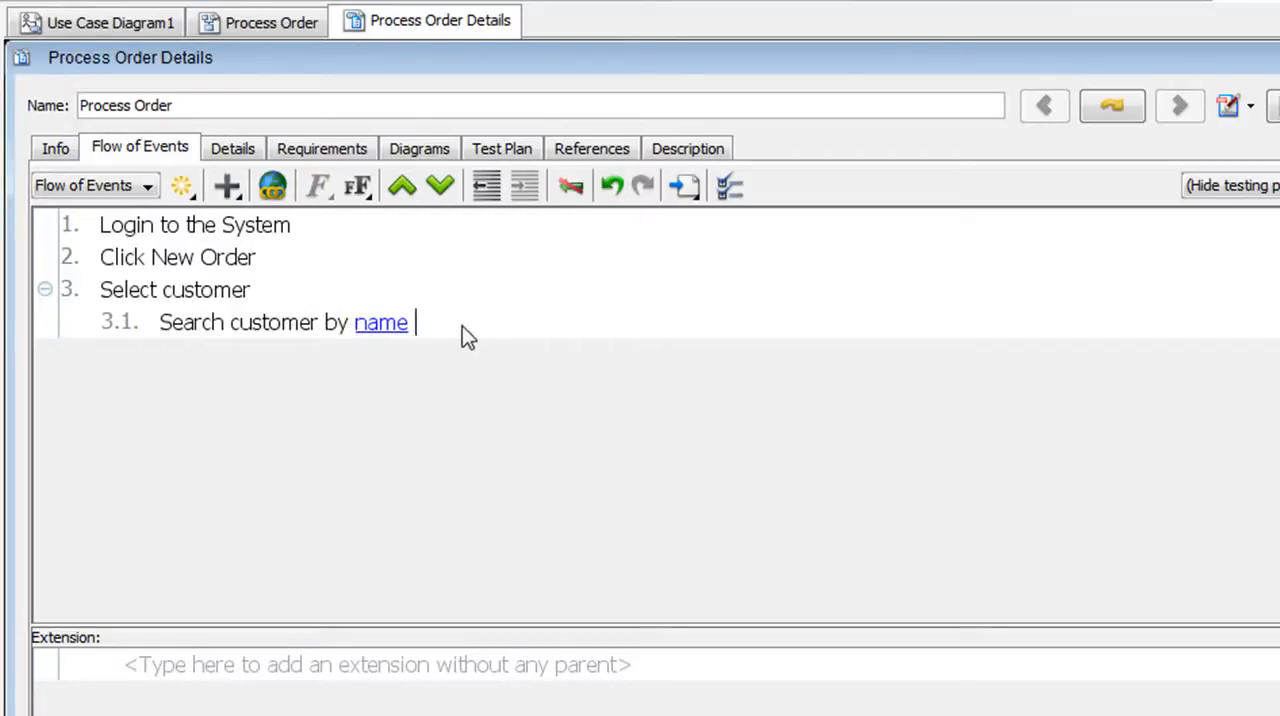
pyautogui.write('or')
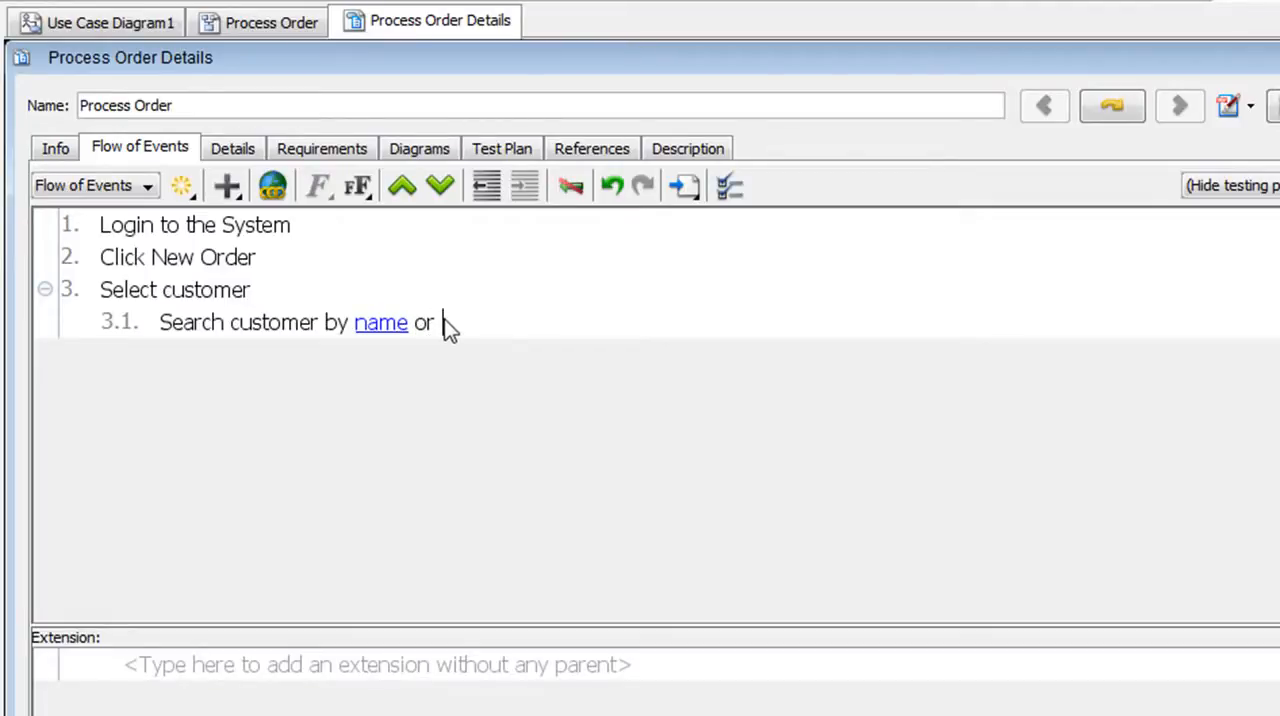
# Link the Customer address attribute after 'or', then reopen the Process Order diagram.
pyautogui.rightClick(445, 325)
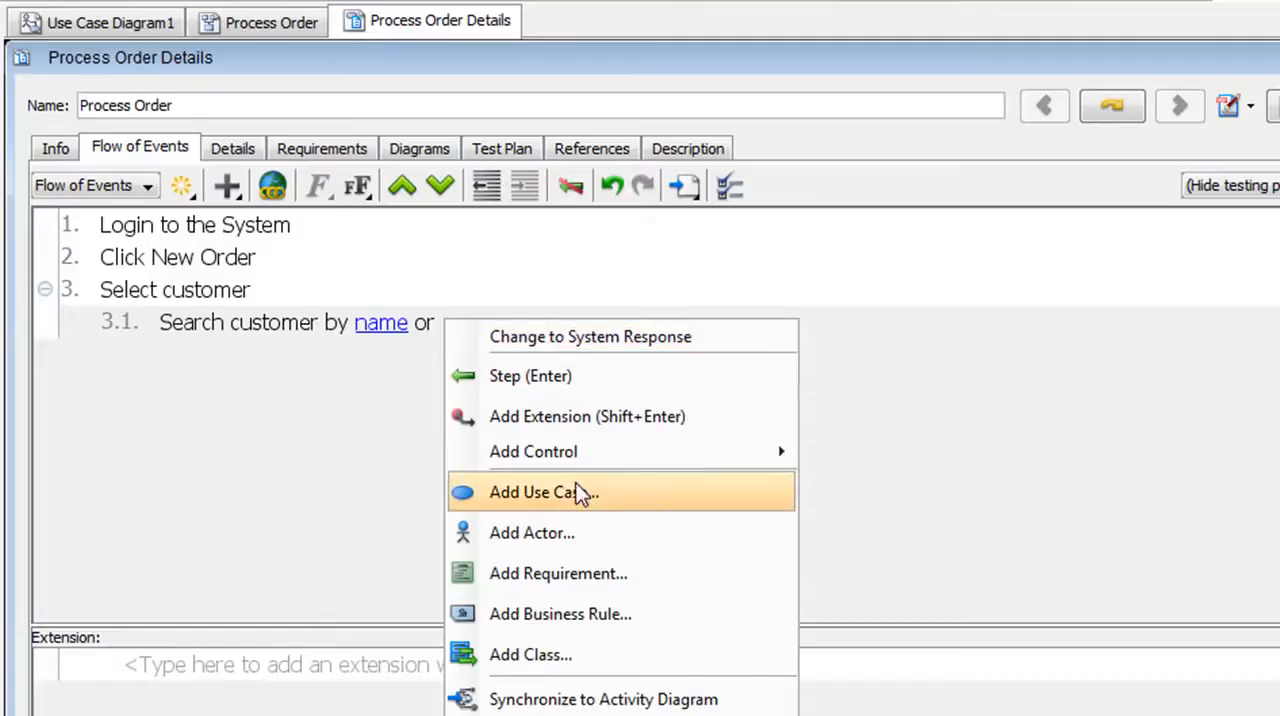
pyautogui.click(543, 492)
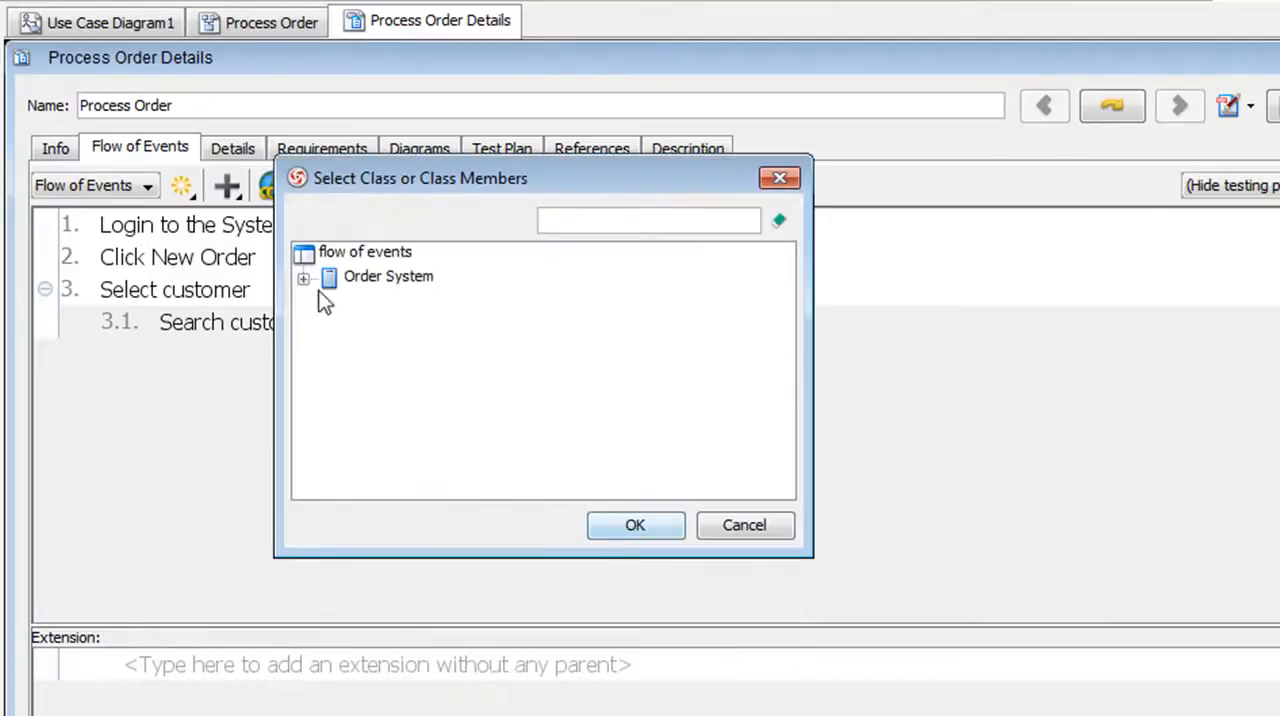
pyautogui.click(303, 277)
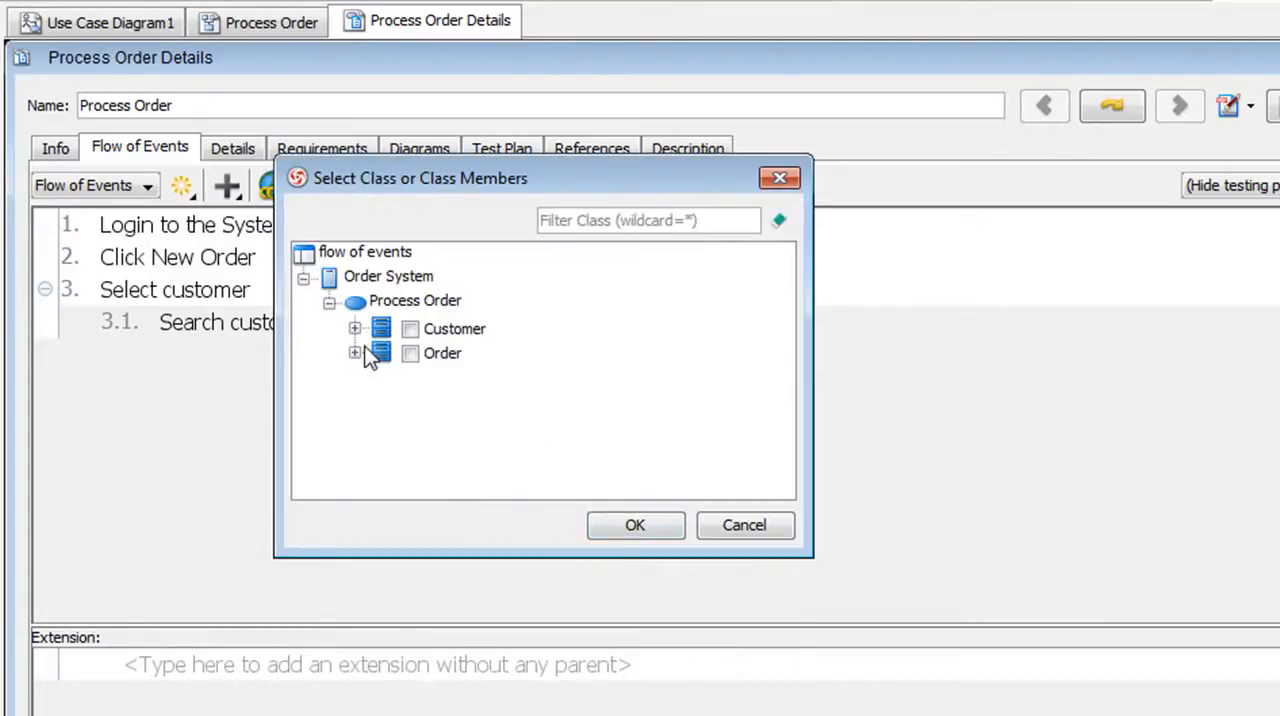
pyautogui.click(355, 328)
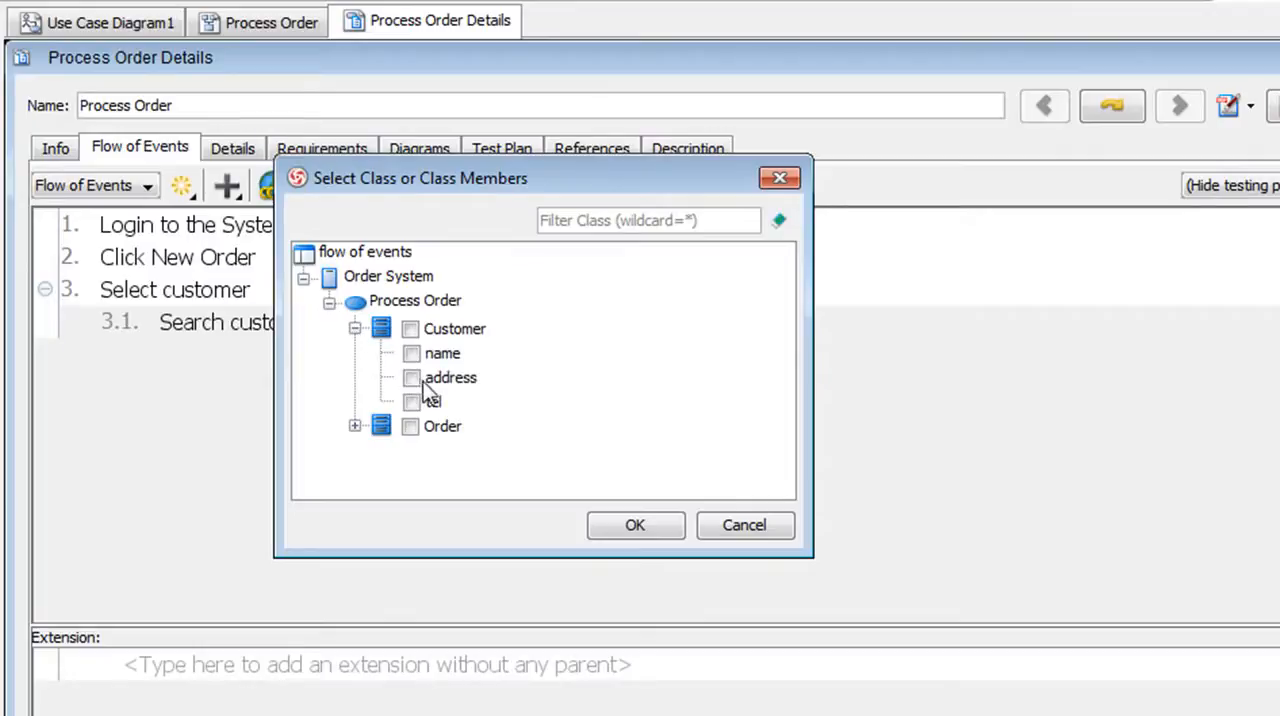
pyautogui.click(411, 377)
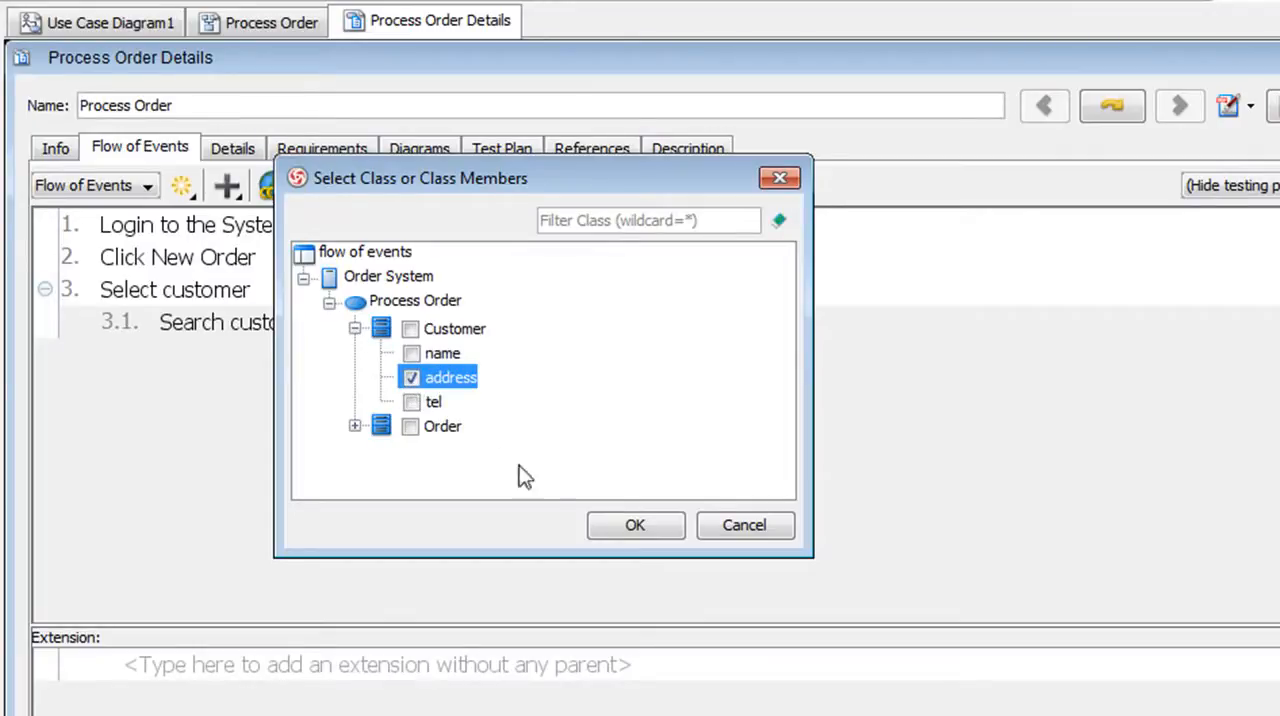
pyautogui.click(635, 525)
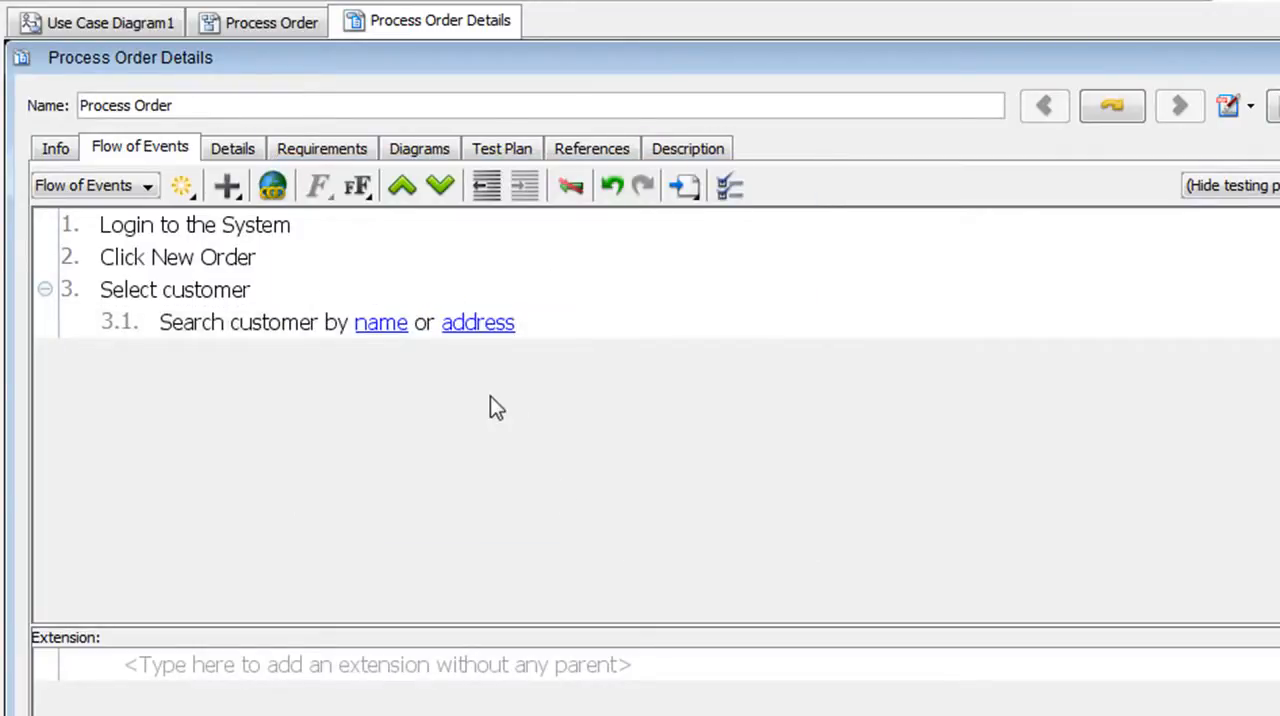
pyautogui.moveTo(390, 310)
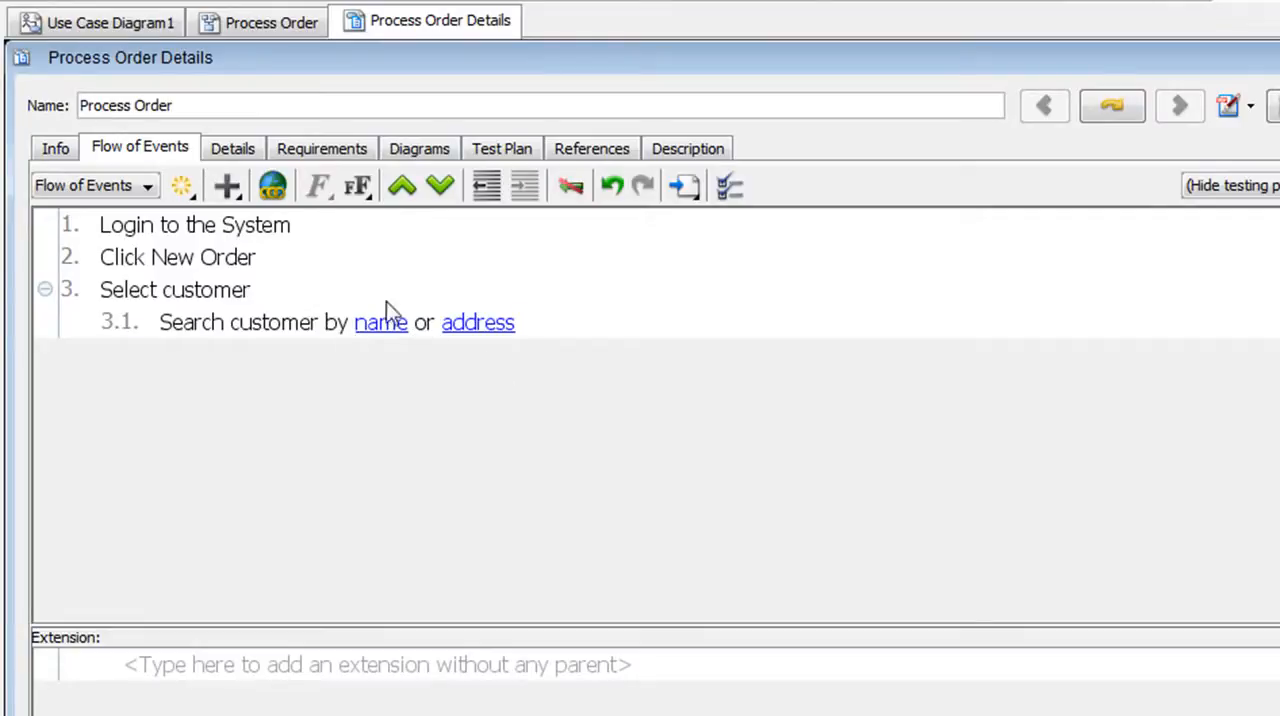
pyautogui.moveTo(528, 325)
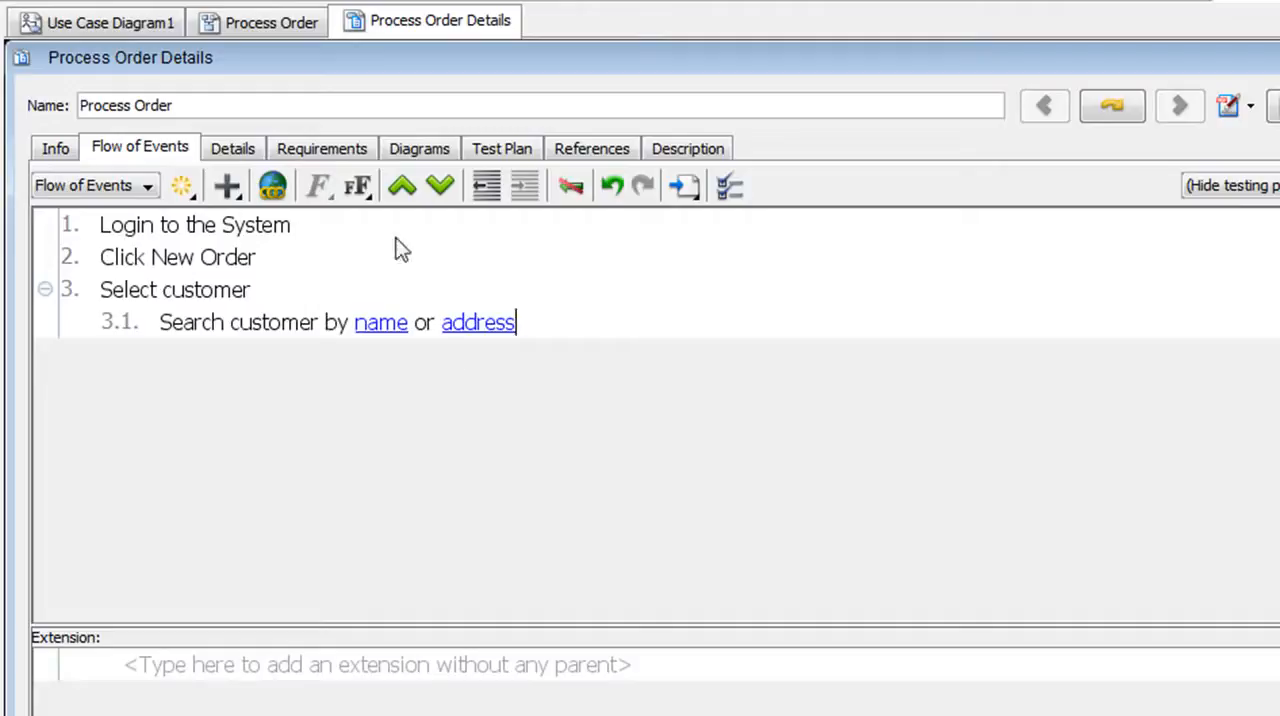
pyautogui.click(270, 21)
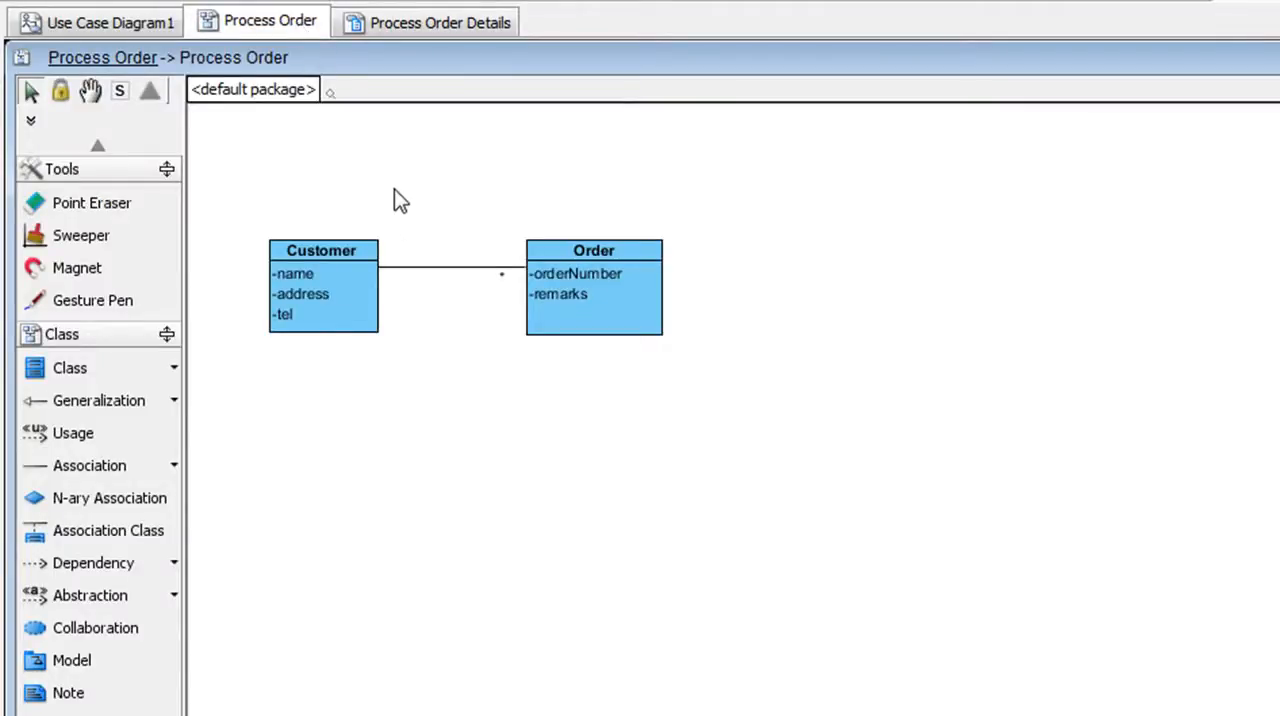
# Rename the Customer attribute 'name' to customerName and return to Use Case Diagram1.
pyautogui.click(320, 290)
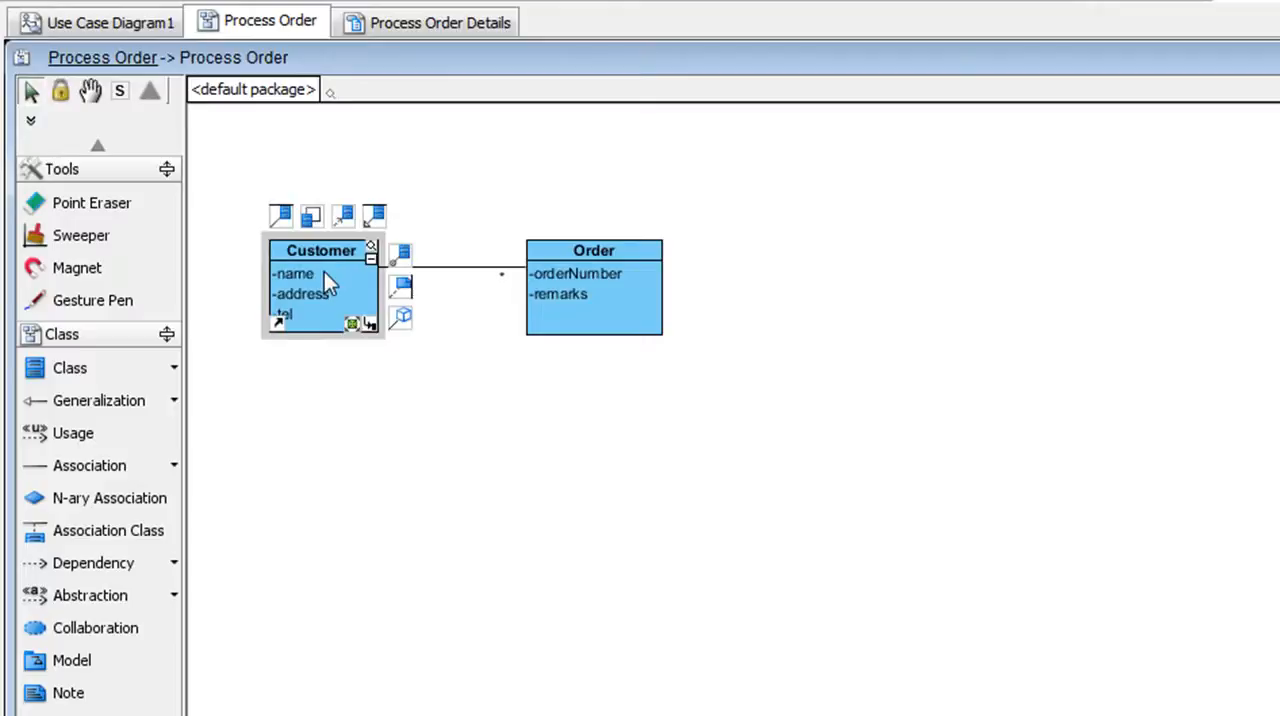
pyautogui.click(293, 273)
pyautogui.write('customer')
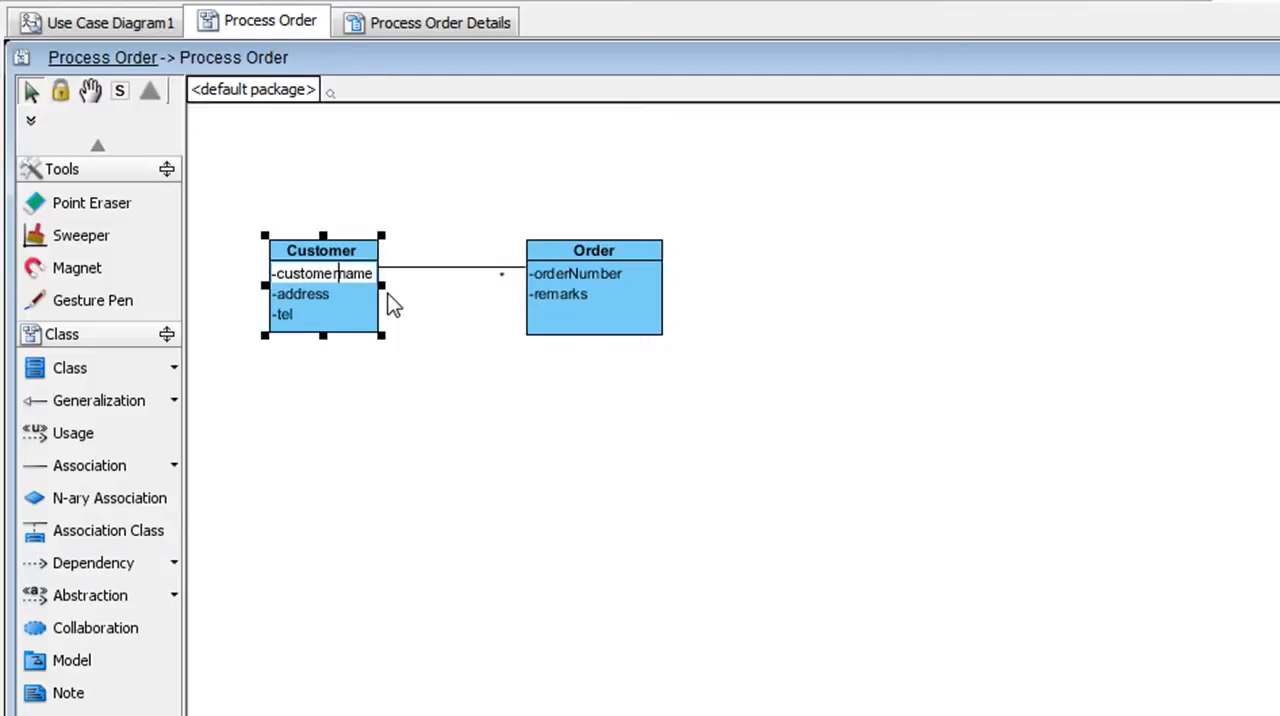
pyautogui.doubleClick(322, 273)
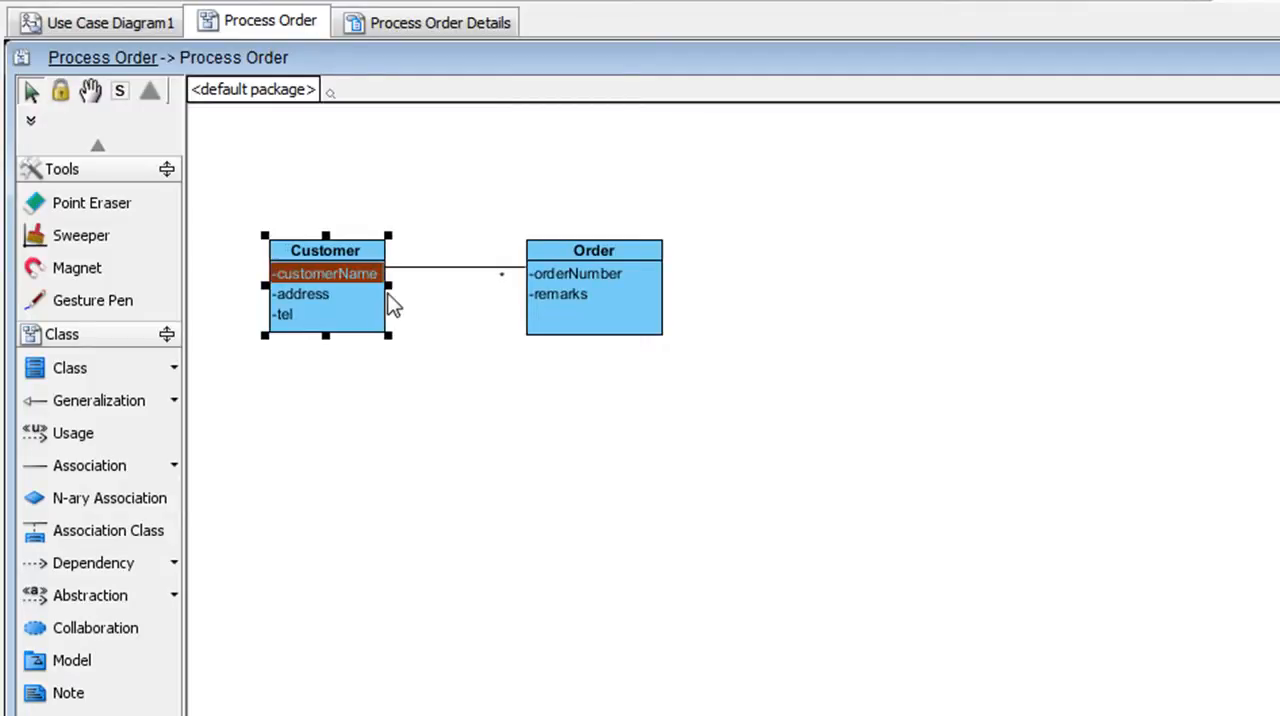
pyautogui.click(408, 415)
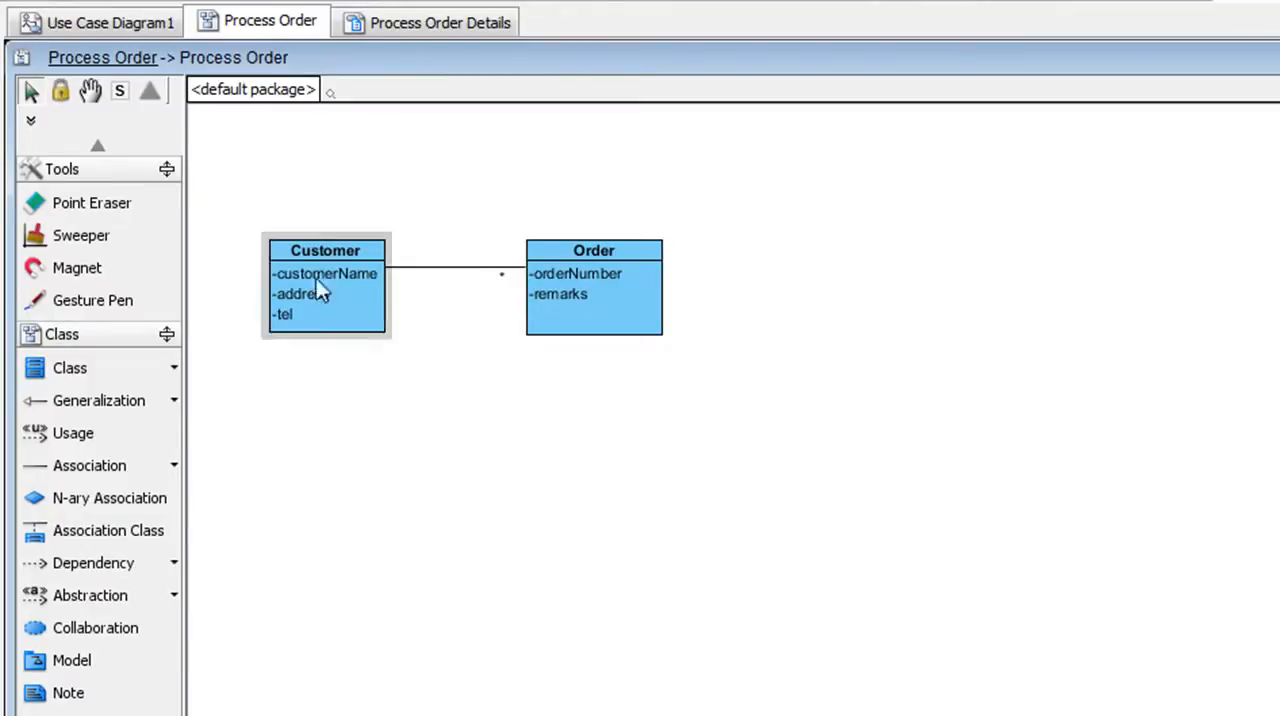
pyautogui.click(110, 22)
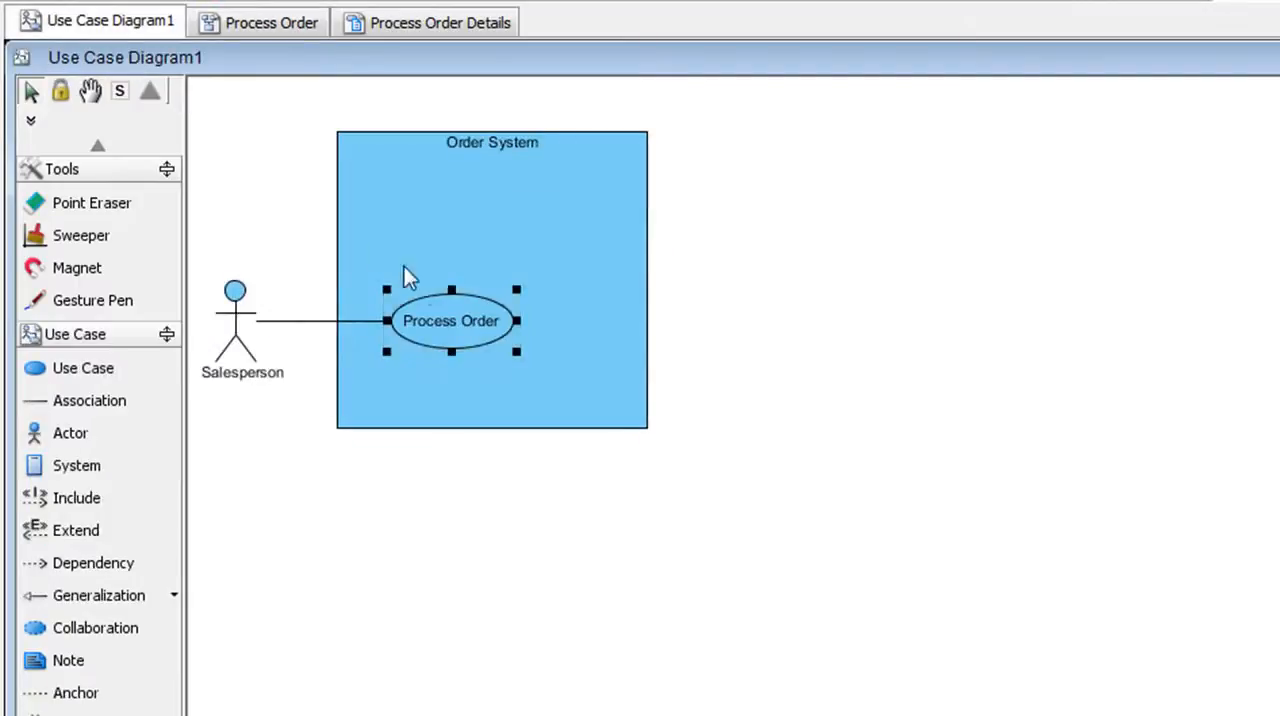
# Reopen the Process Order use case details to see sub-step 3.1 with customerName.
pyautogui.rightClick(450, 321)
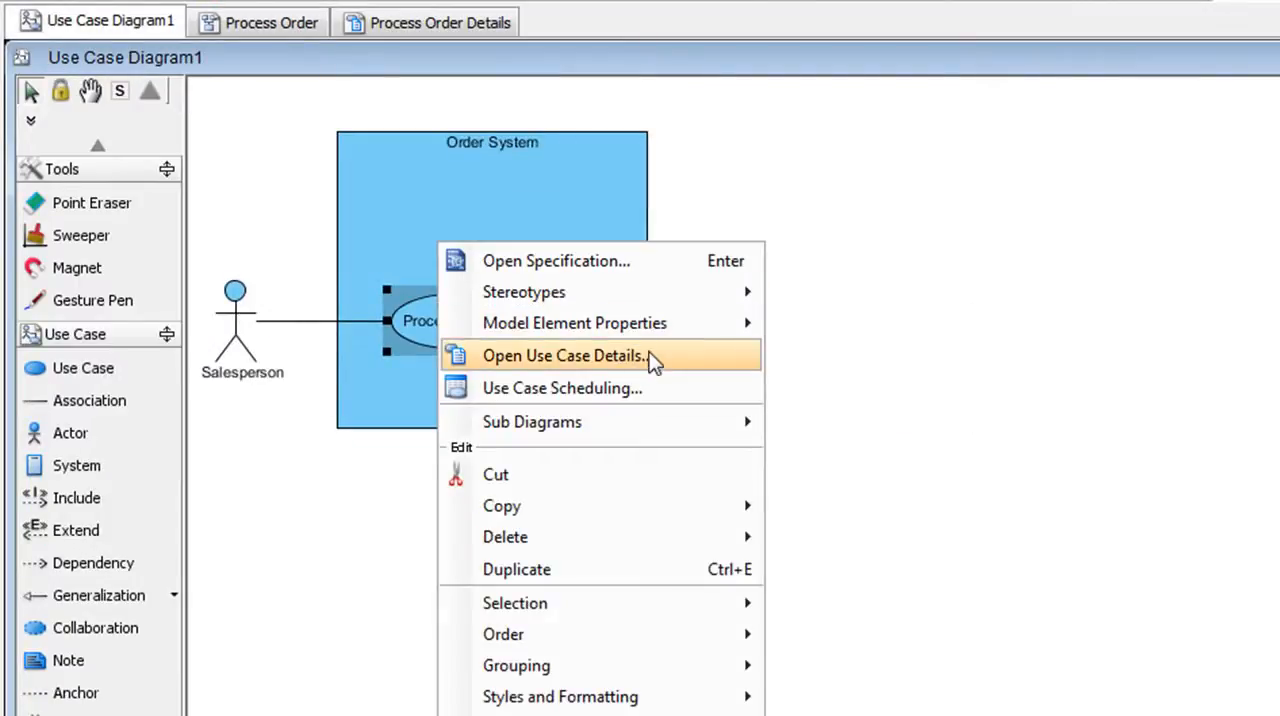
pyautogui.click(564, 355)
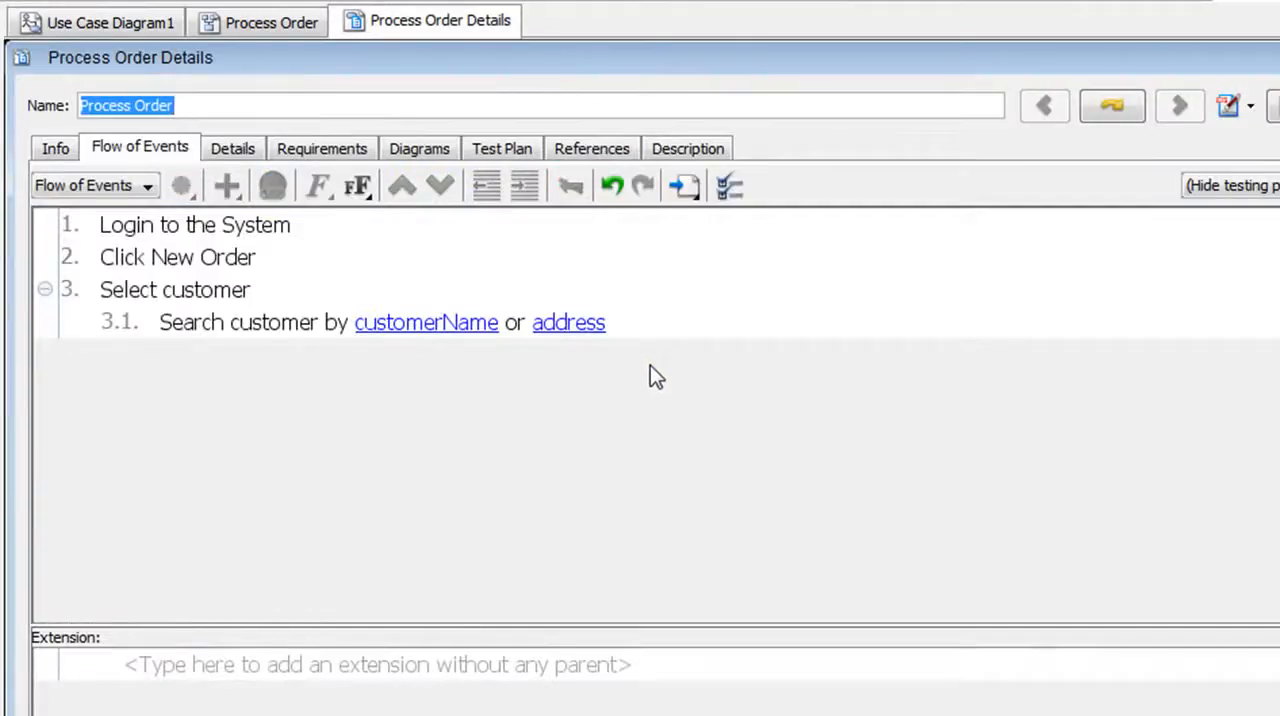
pyautogui.moveTo(480, 308)
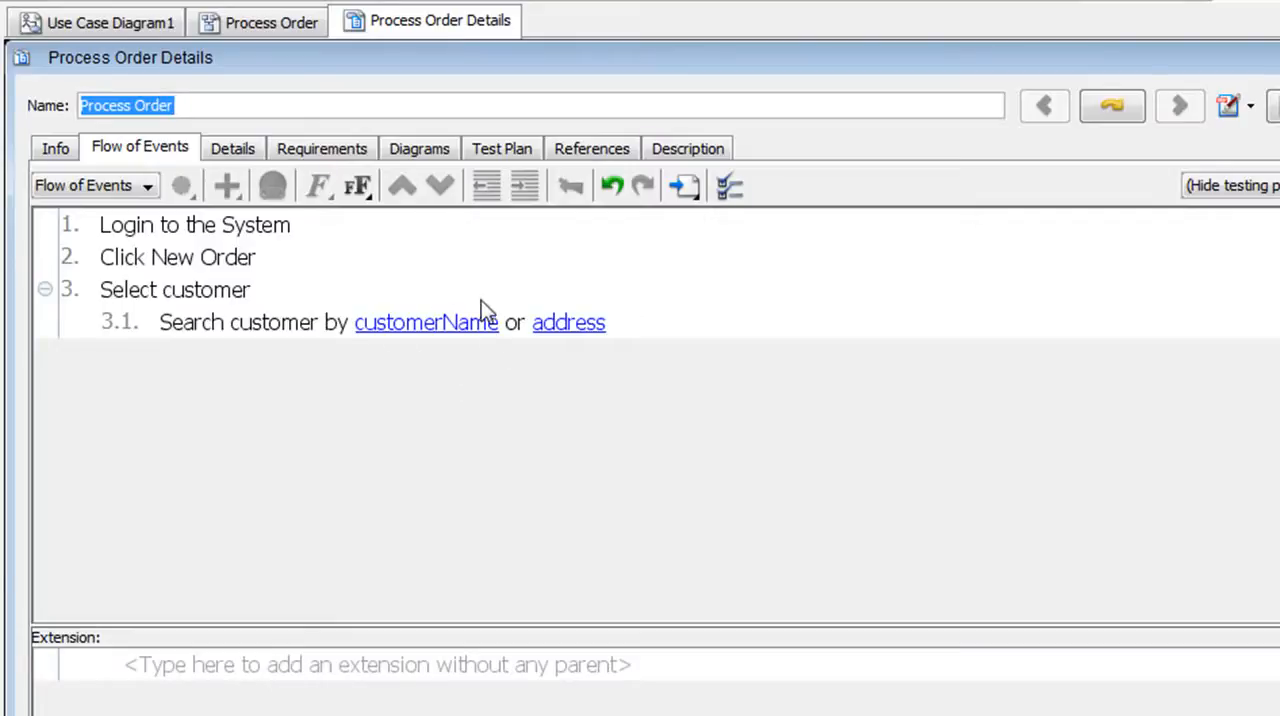
pyautogui.moveTo(508, 280)
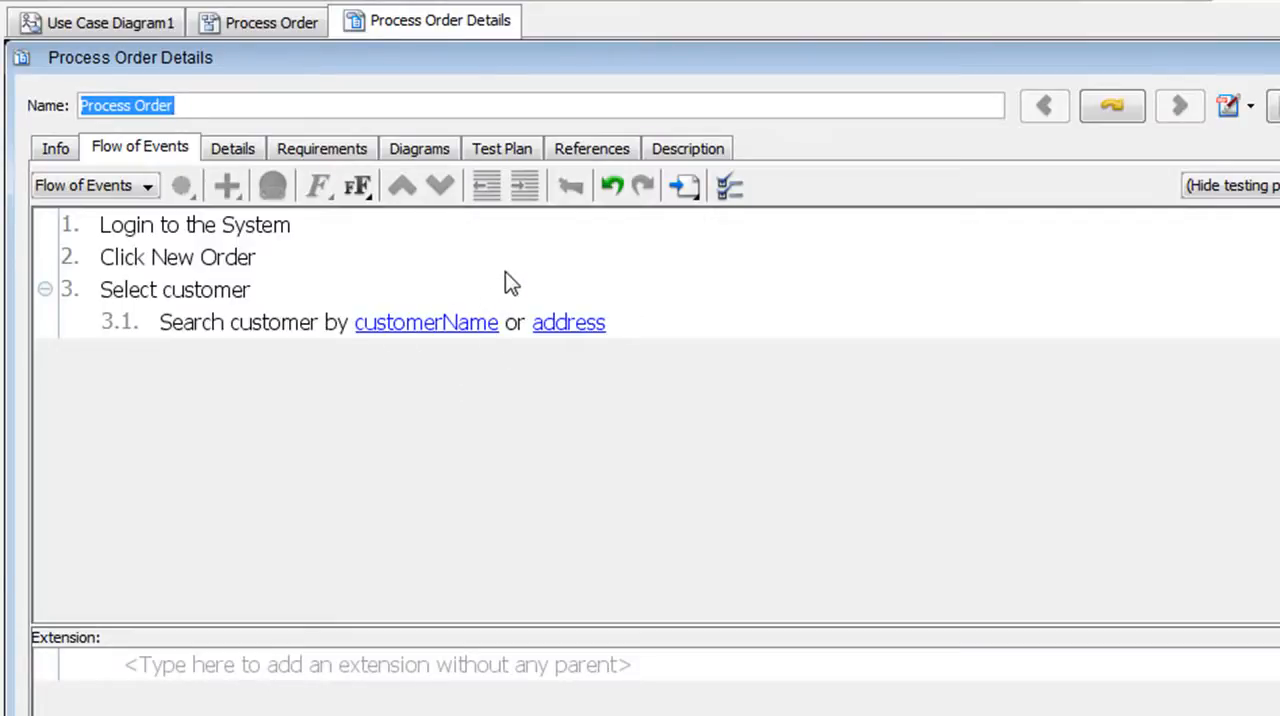